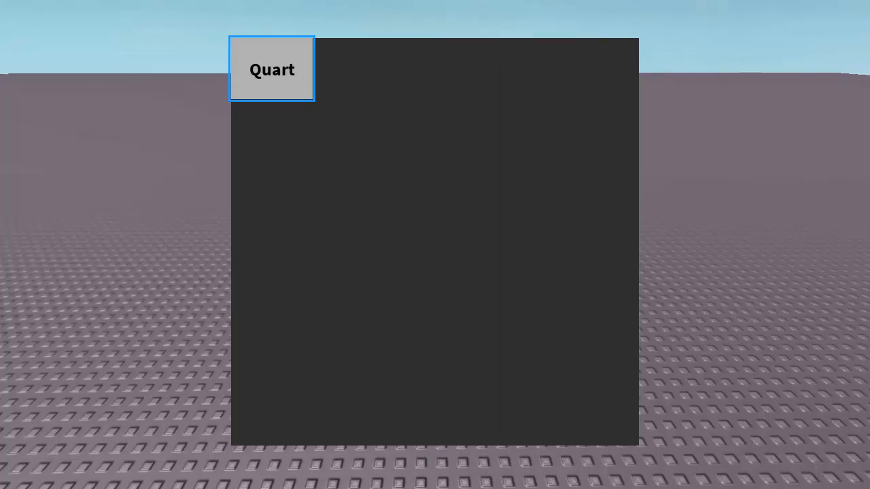
# Run the Quart easing demo briefly, then leave it for a fresh Baseplate place
pyautogui.click(272, 68)
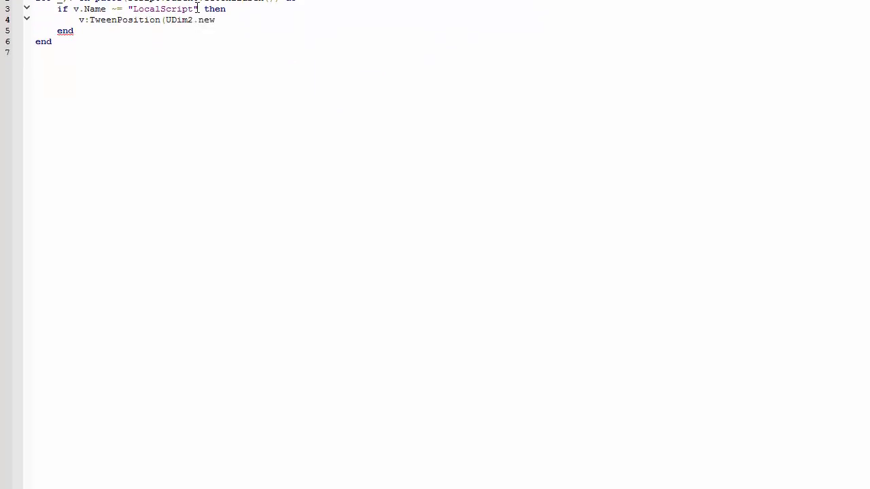
pyautogui.write('(0,480,0,')
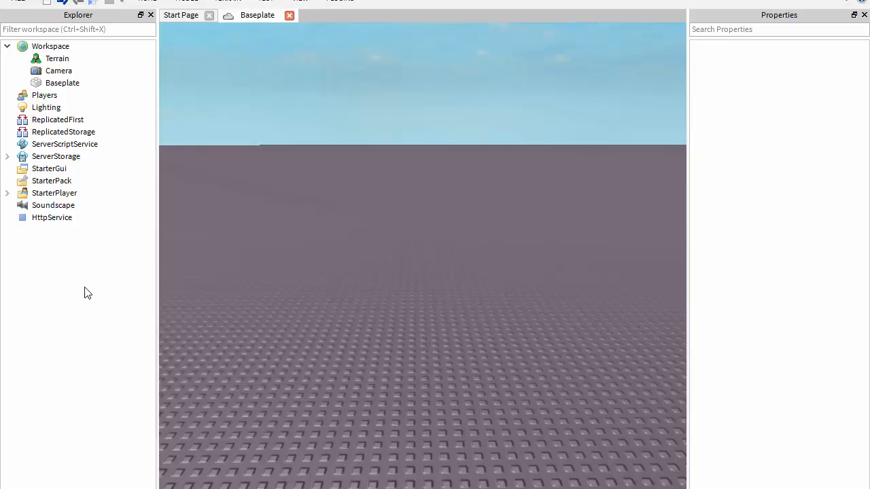
# Insert a ScreenGui under StarterGui and a Frame inside it, centred at {0.5,-50},{0.5,-50}
pyautogui.click(49, 168)
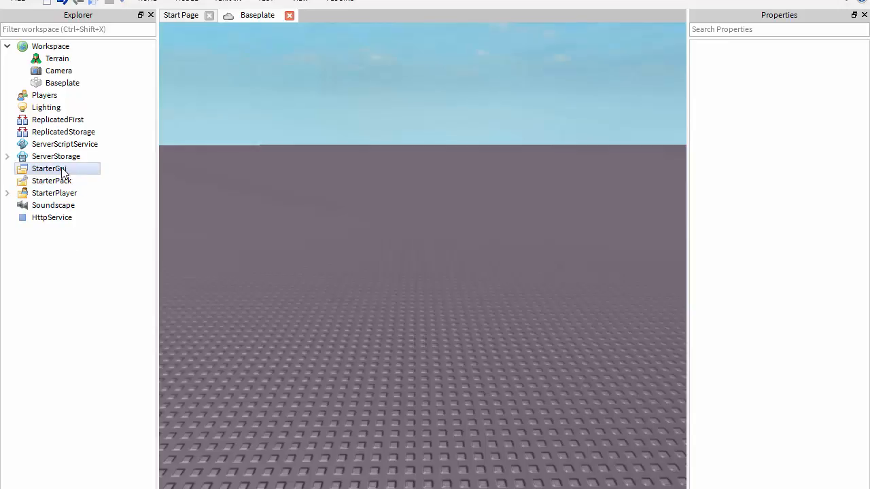
pyautogui.rightClick(49, 169)
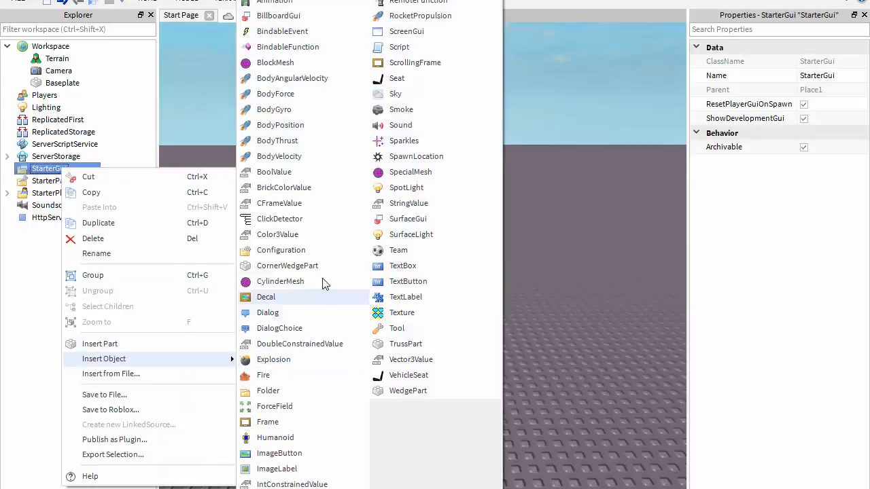
pyautogui.click(407, 31)
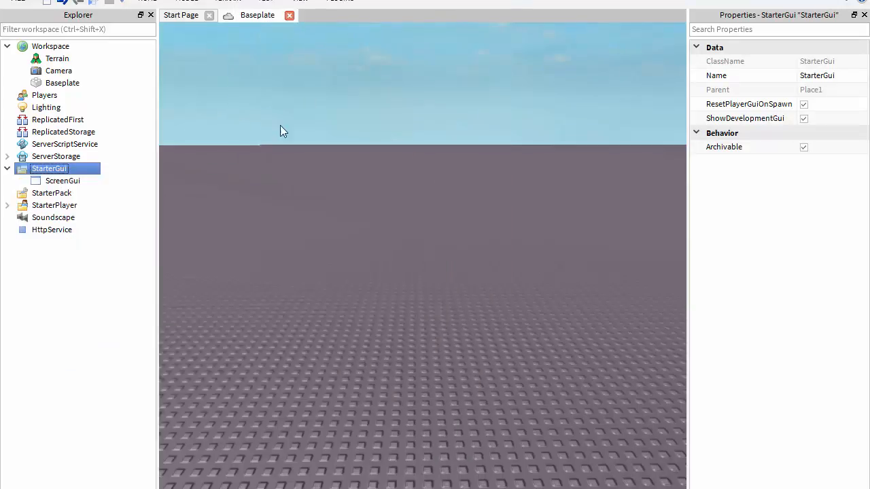
pyautogui.click(63, 181)
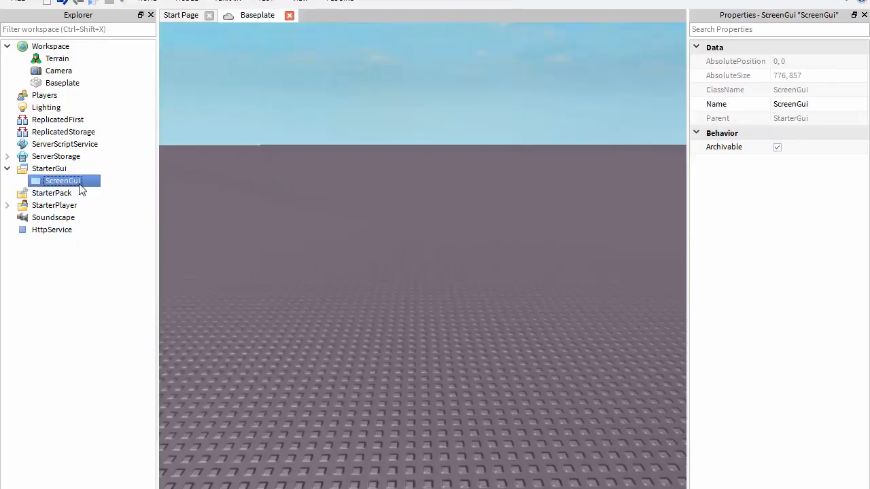
pyautogui.rightClick(63, 179)
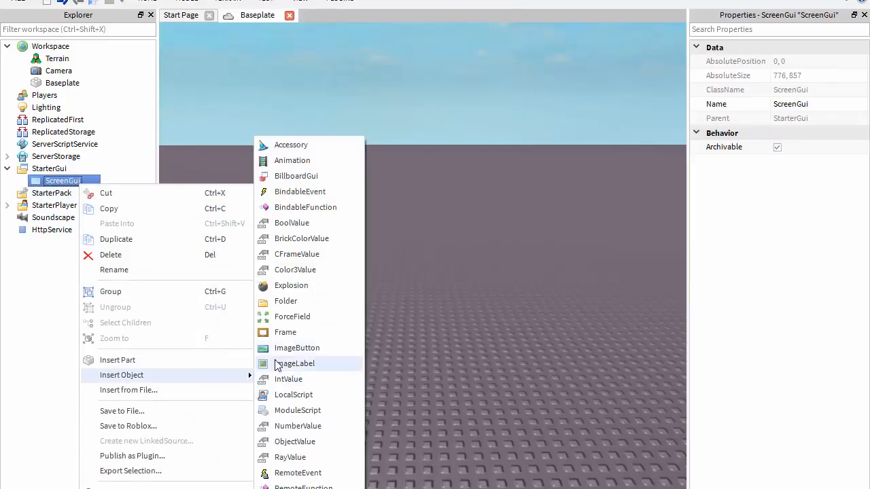
pyautogui.click(285, 332)
pyautogui.write('{0.5, -50},{0.5, 0}')
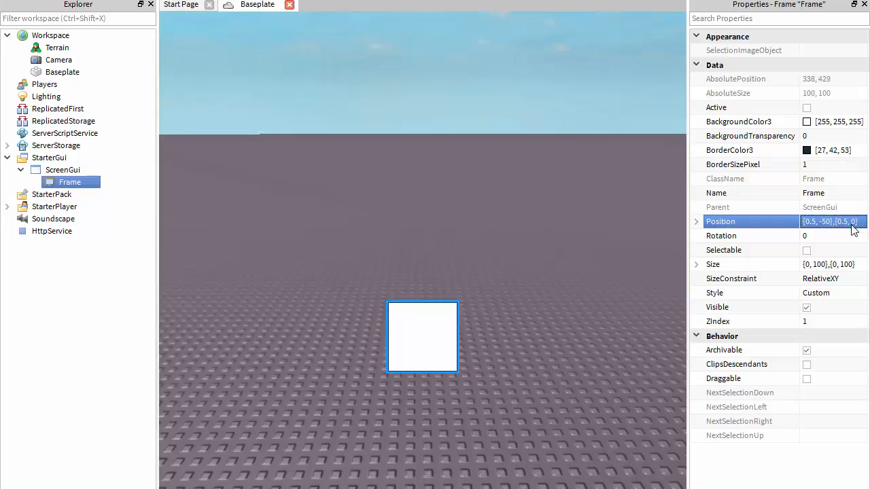
# Colour the frame orange (255,129,90), size it 500×100 and recentre it at {0.5,-250},{0.5,-50}
pyautogui.click(807, 121)
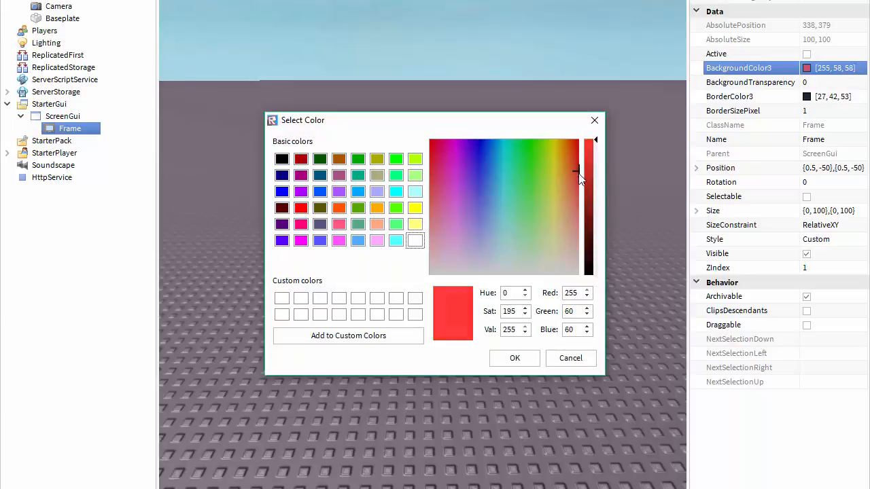
pyautogui.click(514, 359)
pyautogui.write('4')
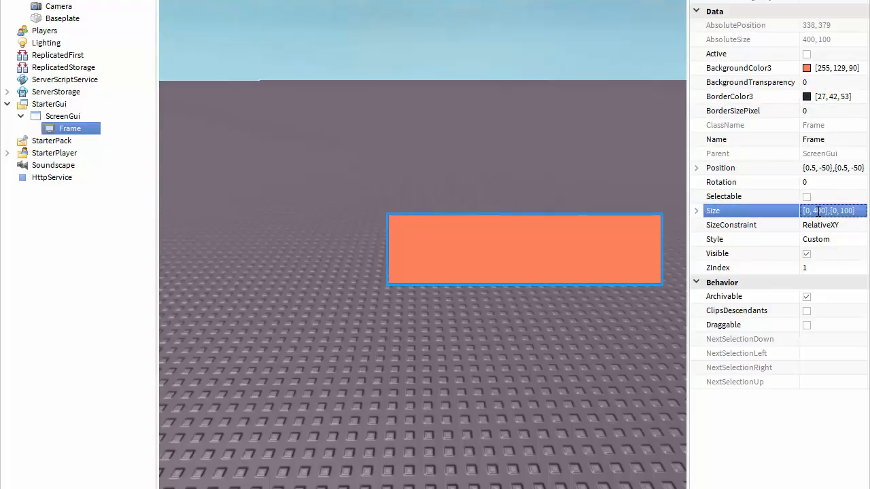
pyautogui.write('500')
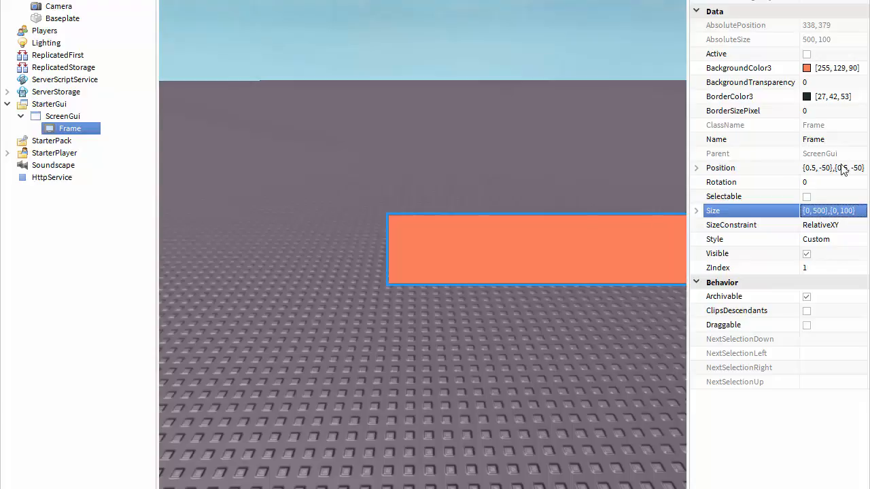
pyautogui.click(832, 168)
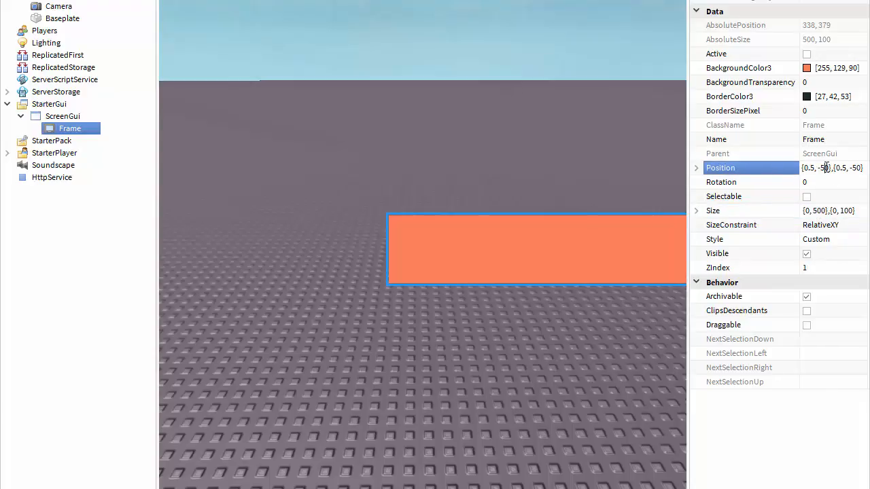
pyautogui.write('-250')
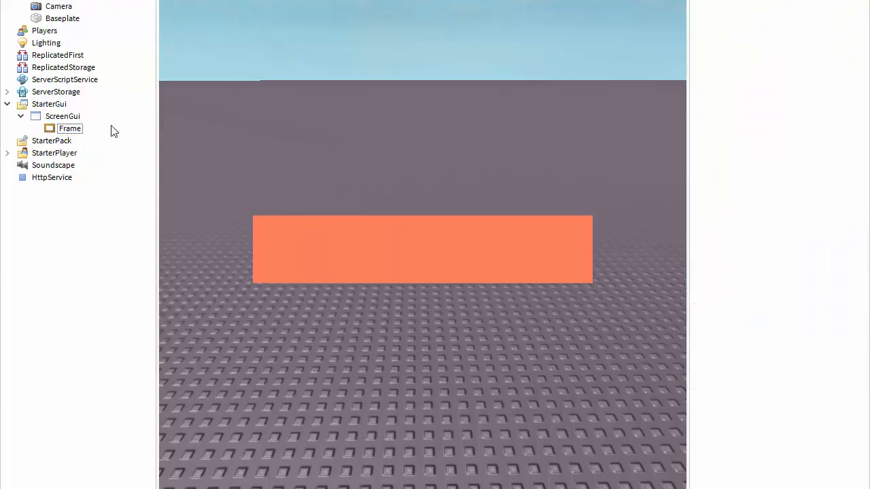
# Insert a 70×70 Frame inside the bar at {0,0},{0,15} and colour it lavender (157,153,255)
pyautogui.rightClick(71, 128)
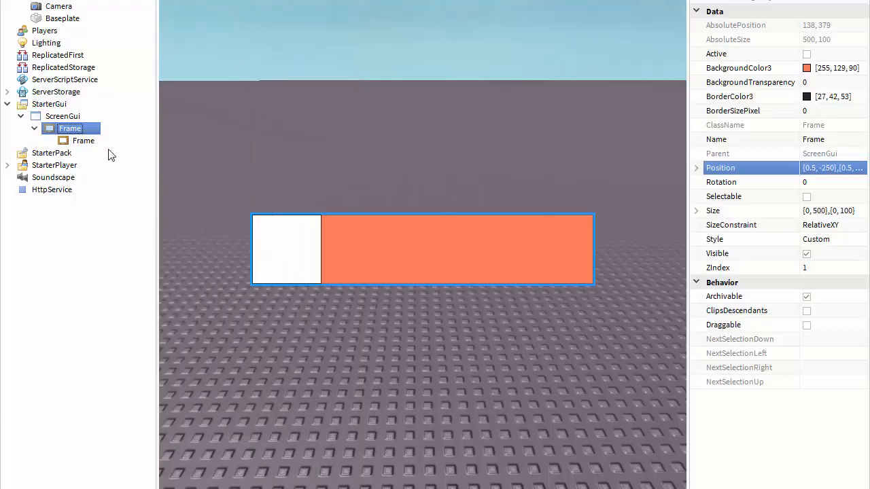
pyautogui.click(84, 140)
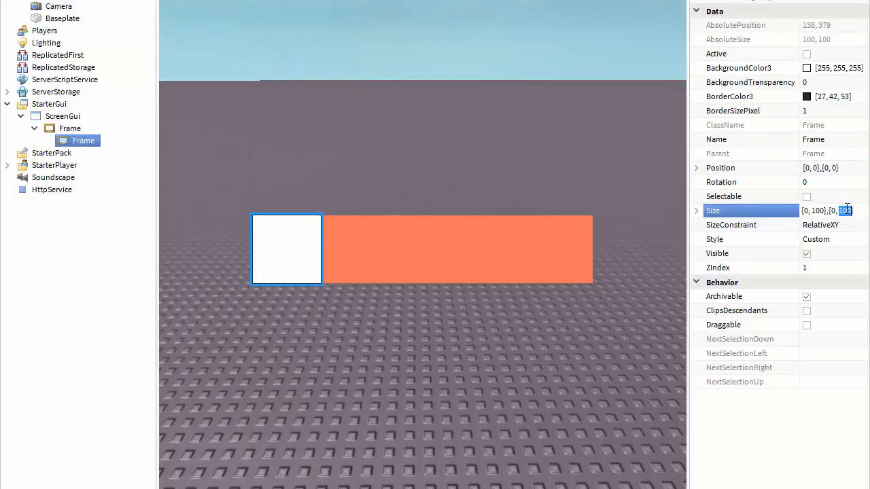
pyautogui.write('50')
pyautogui.click(833, 167)
pyautogui.write('15')
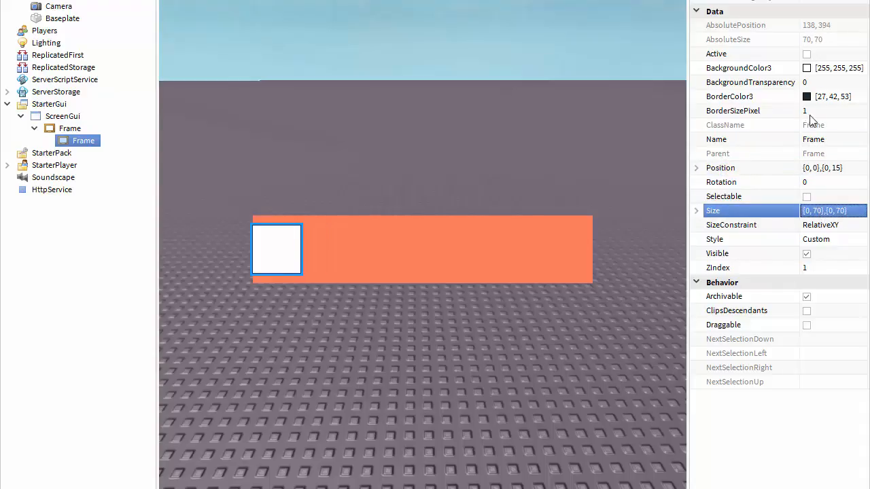
pyautogui.click(808, 68)
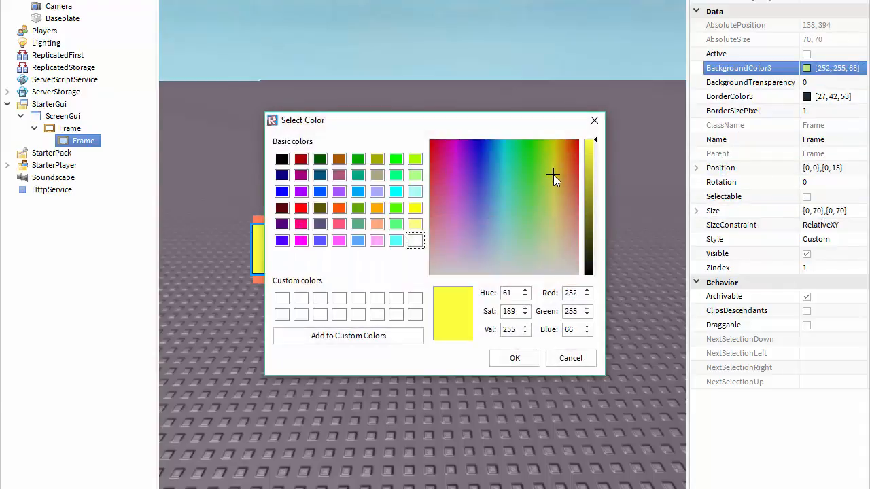
pyautogui.click(479, 224)
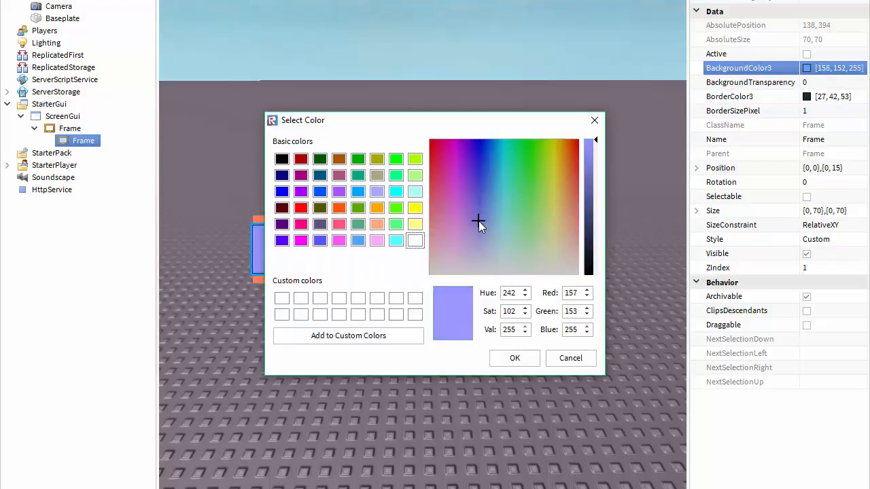
pyautogui.click(514, 359)
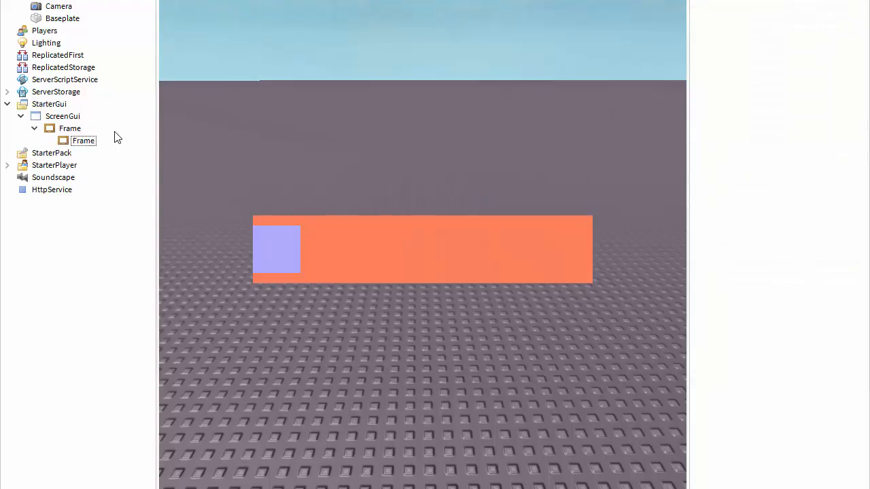
# Give the orange bar a BorderSizePixel of 3
pyautogui.click(71, 128)
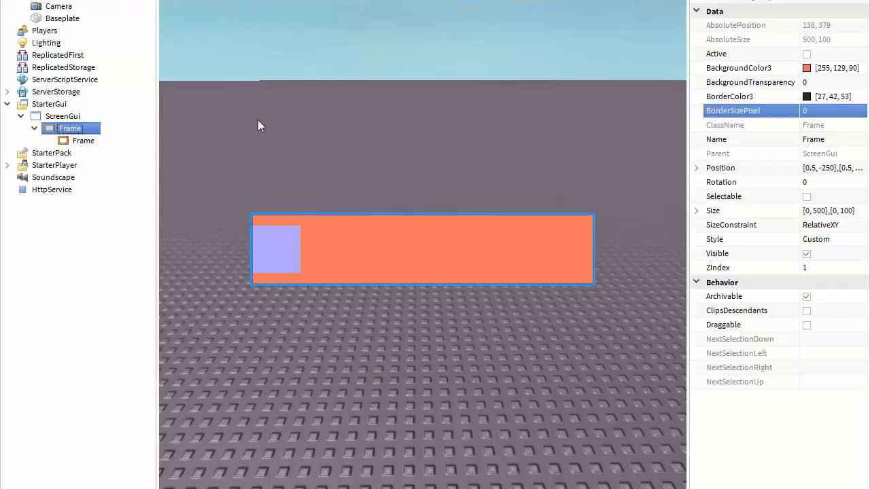
pyautogui.write('3')
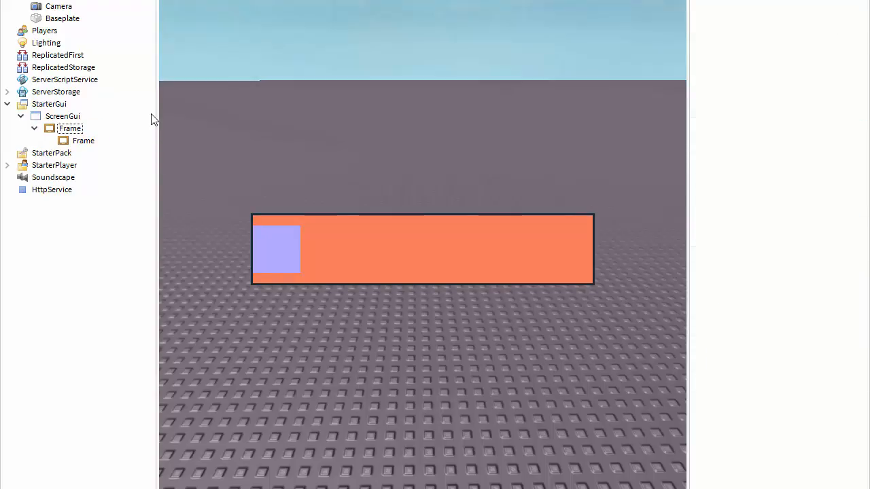
pyautogui.click(63, 116)
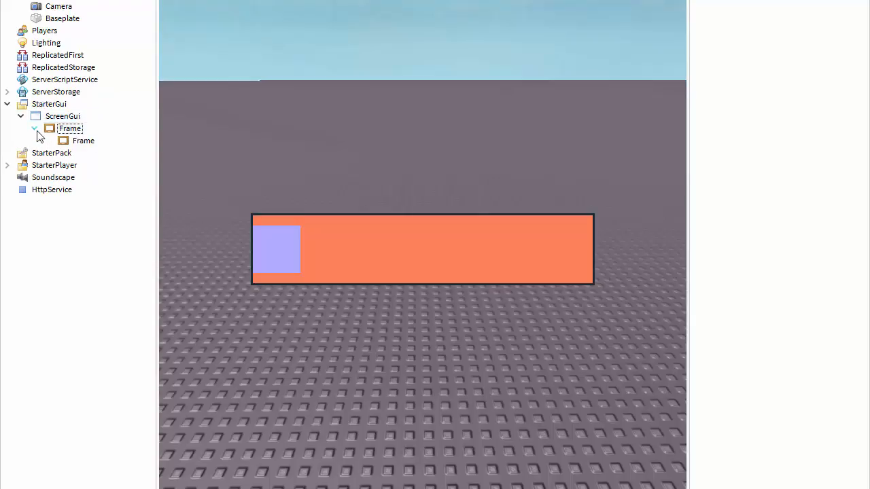
# Insert a LocalScript inside the lavender square frame
pyautogui.click(82, 140)
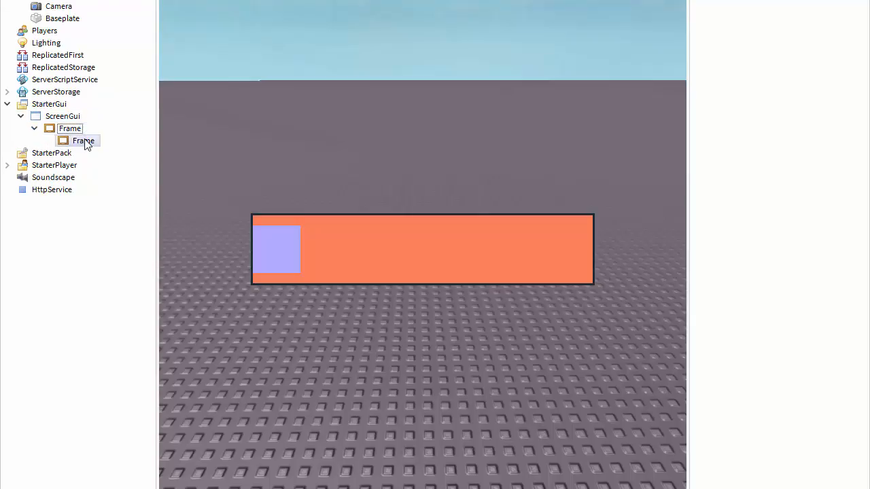
pyautogui.rightClick(83, 140)
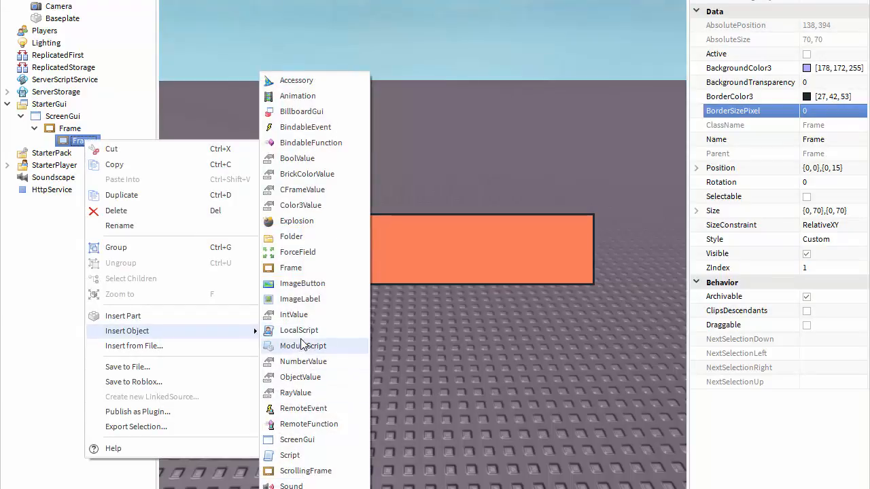
pyautogui.click(299, 331)
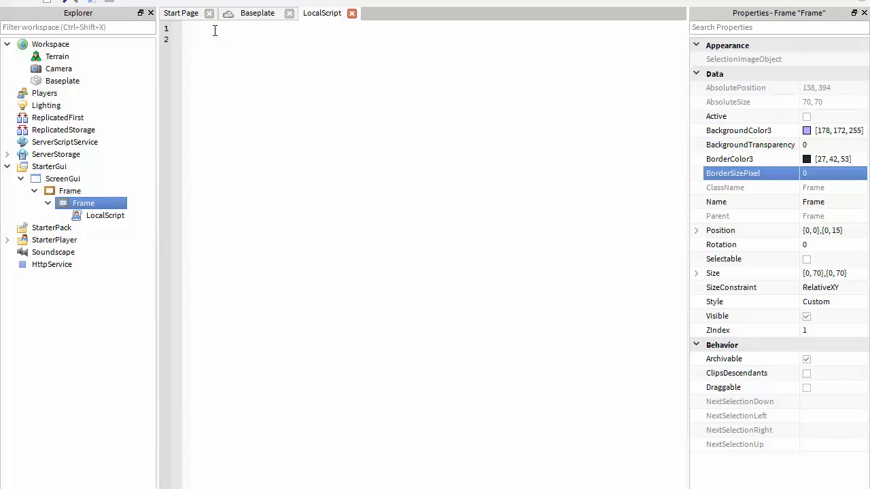
# Write script.Parent:TweenPosition(UDim2.new using autocomplete in the LocalScript
pyautogui.write('script.')
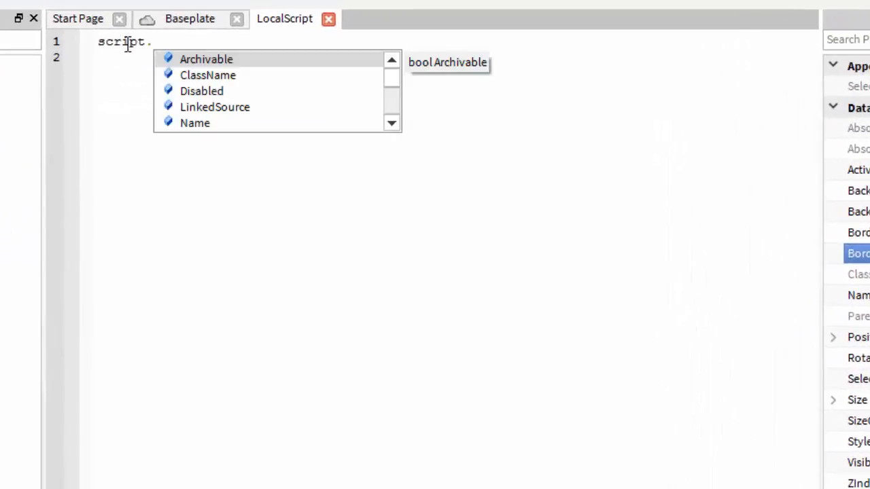
pyautogui.write('Parent')
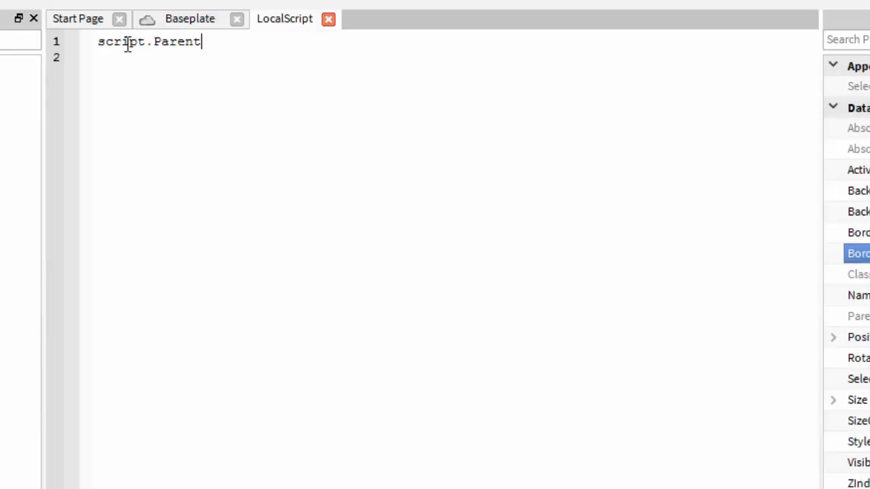
pyautogui.write(':')
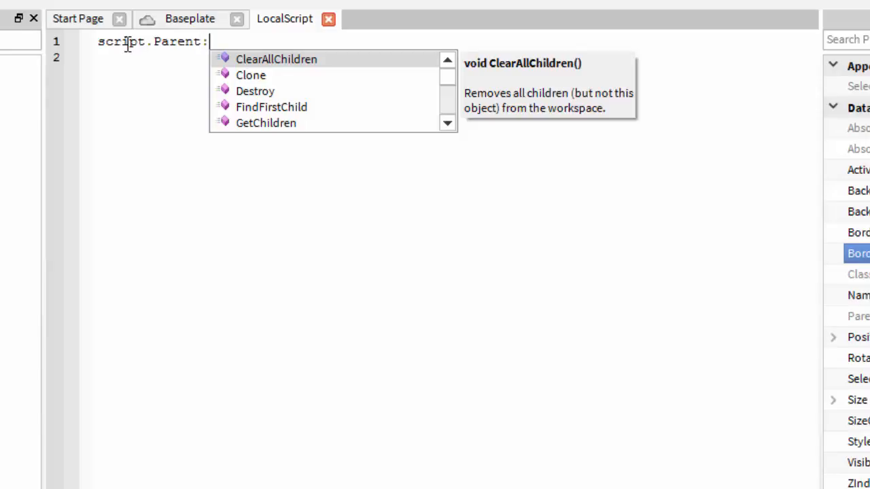
pyautogui.write('Tween')
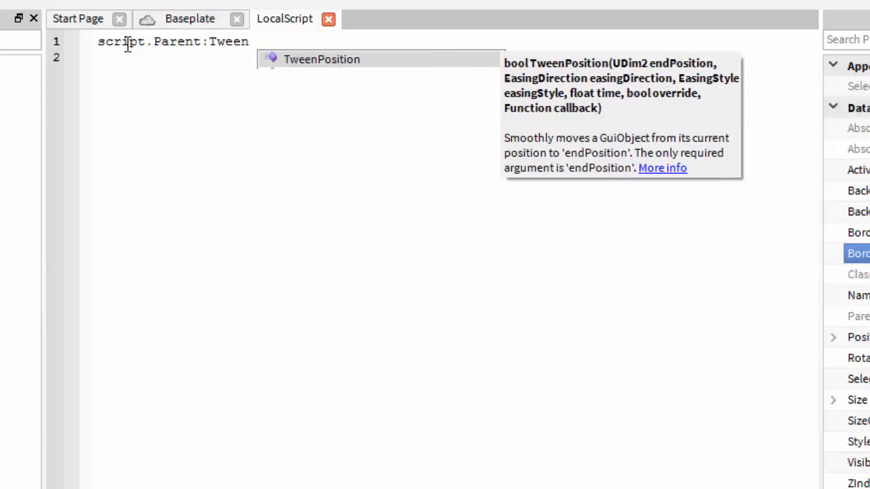
pyautogui.write('Position')
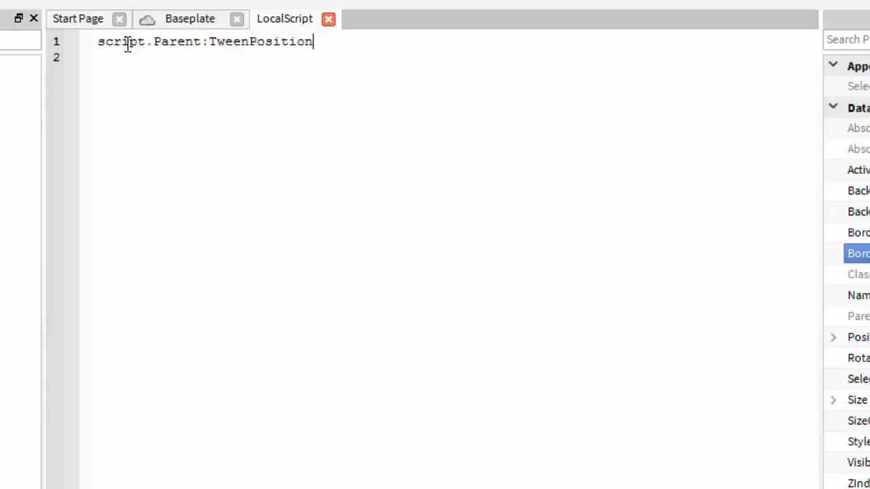
pyautogui.write('(')
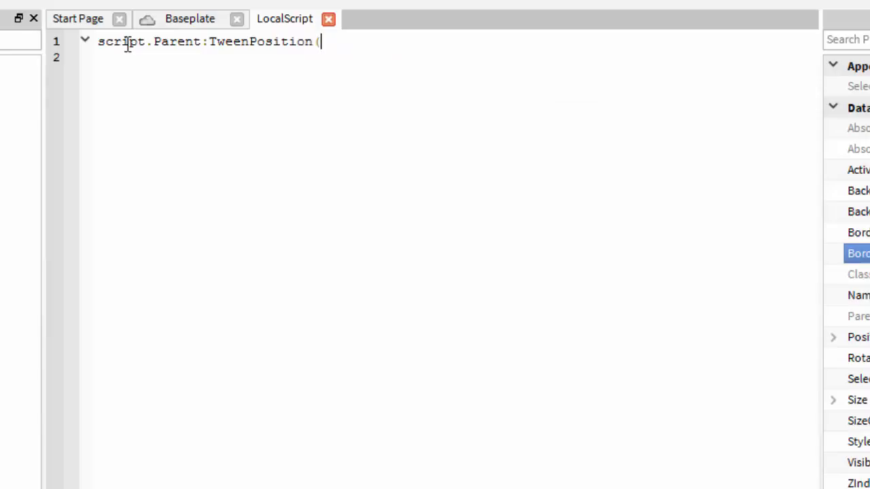
pyautogui.write('UDim2')
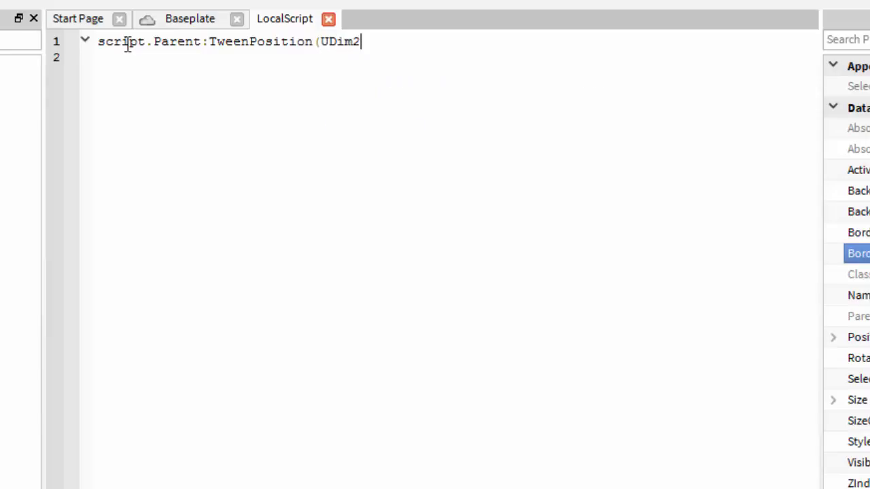
pyautogui.write('.new')
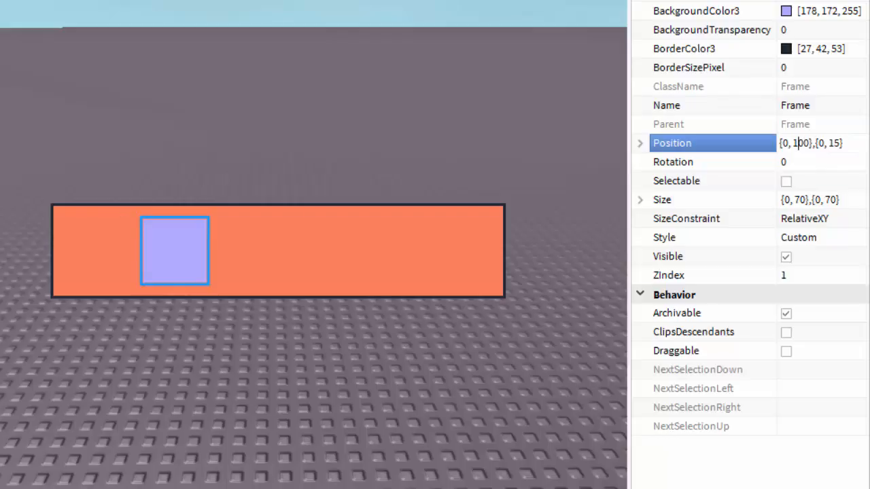
# Preview the square's Position X offset at 300, 510 and 450 along the bar
pyautogui.write('300')
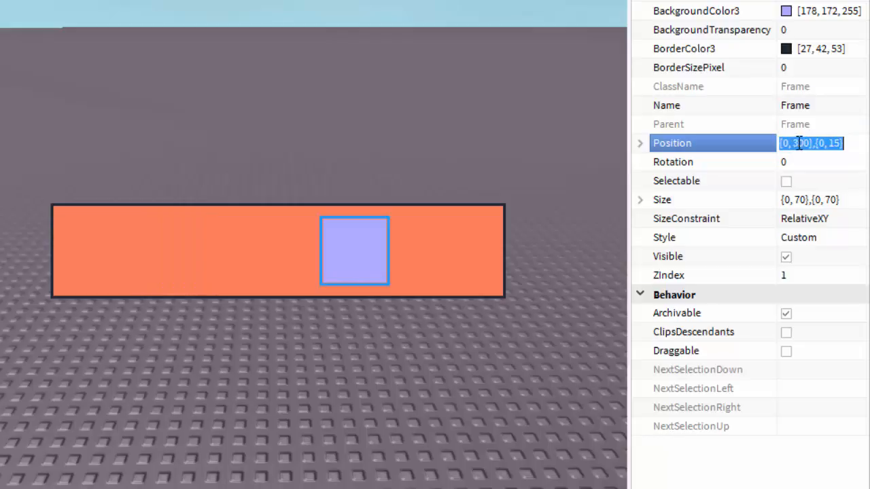
pyautogui.write('510')
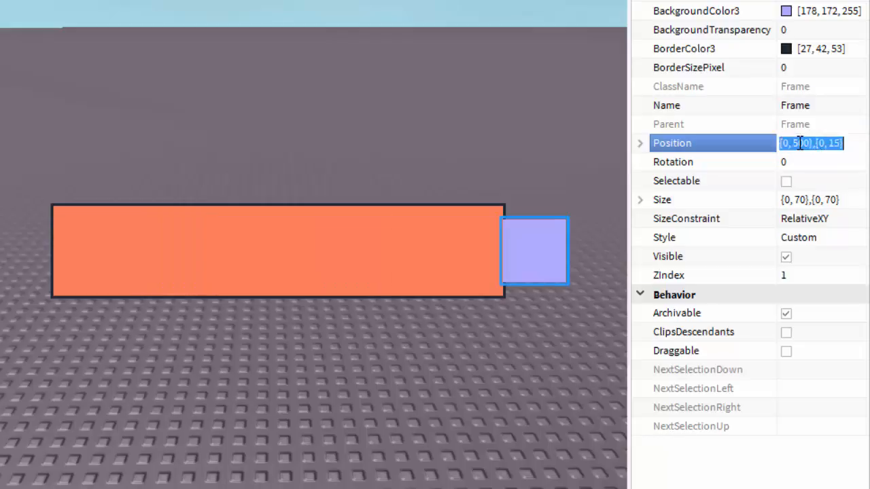
pyautogui.write('450')
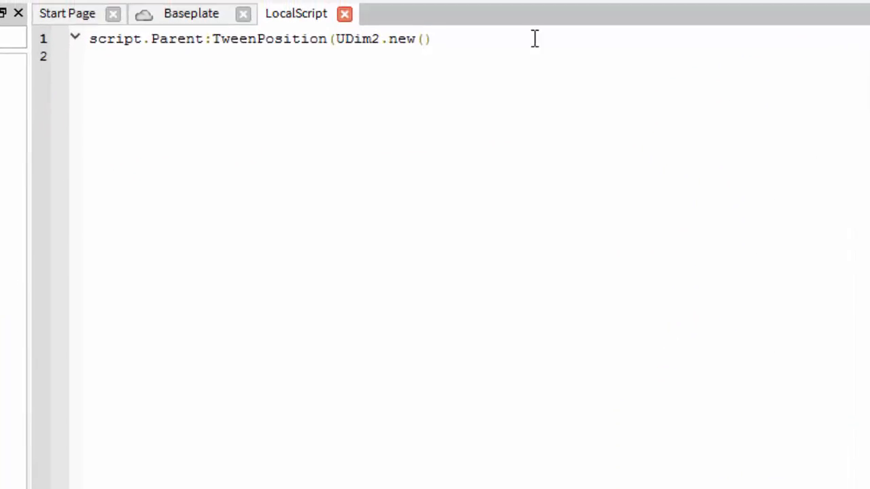
# Complete the target as UDim2.new(0,430,0,15) followed by the "Out" easing direction
pyautogui.write('0,')
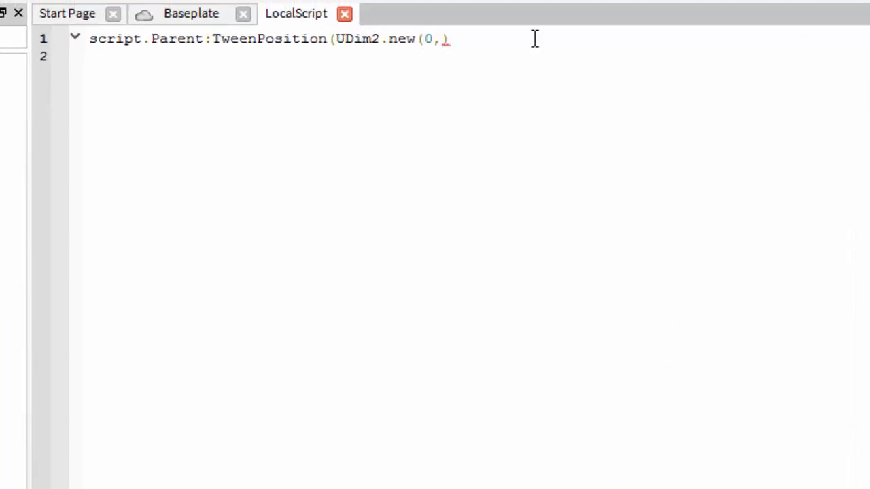
pyautogui.write('430,0')
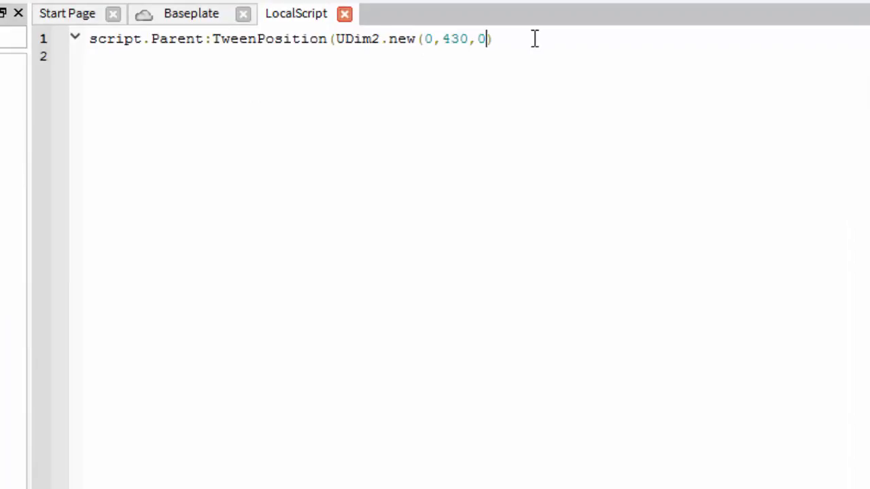
pyautogui.write(',15')
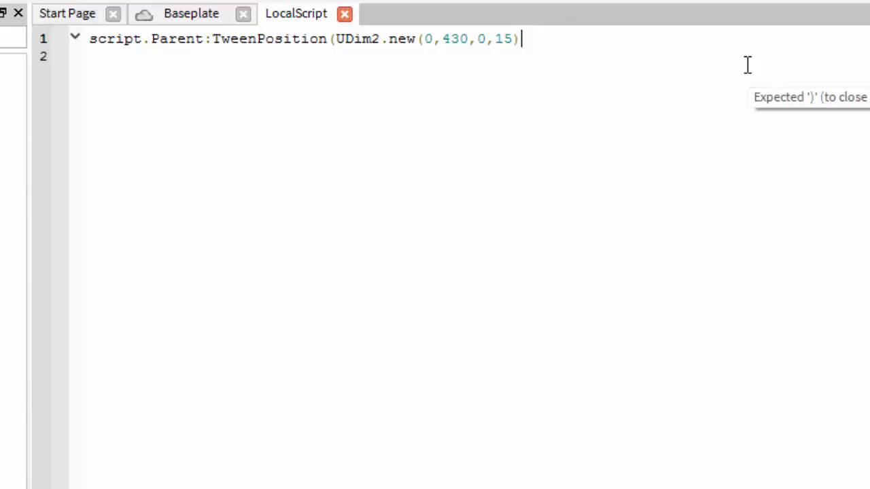
pyautogui.write(',"')
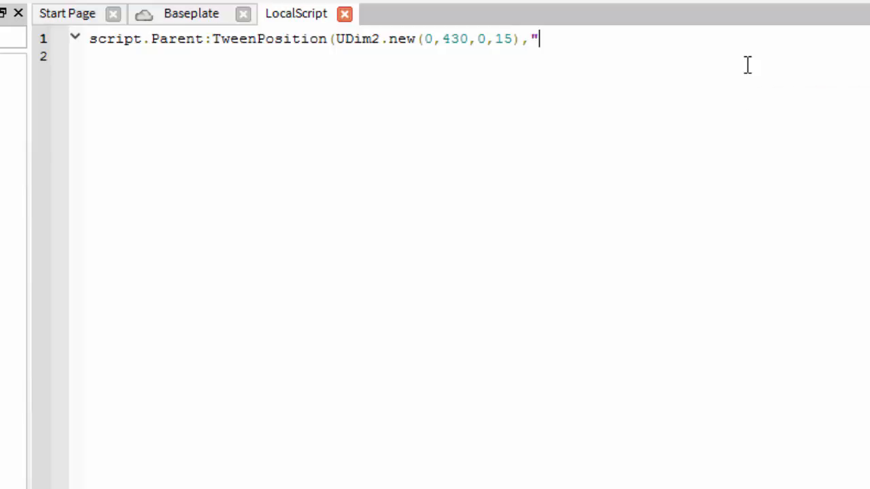
pyautogui.write('Out')
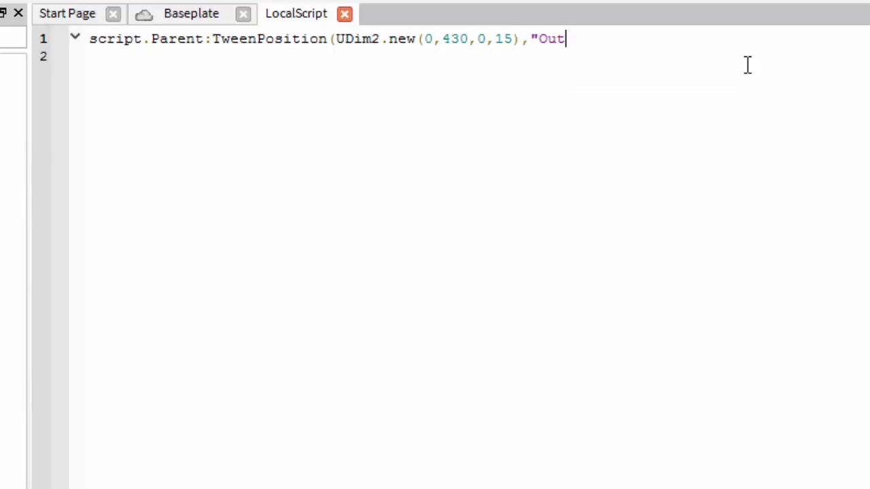
pyautogui.write('In"')
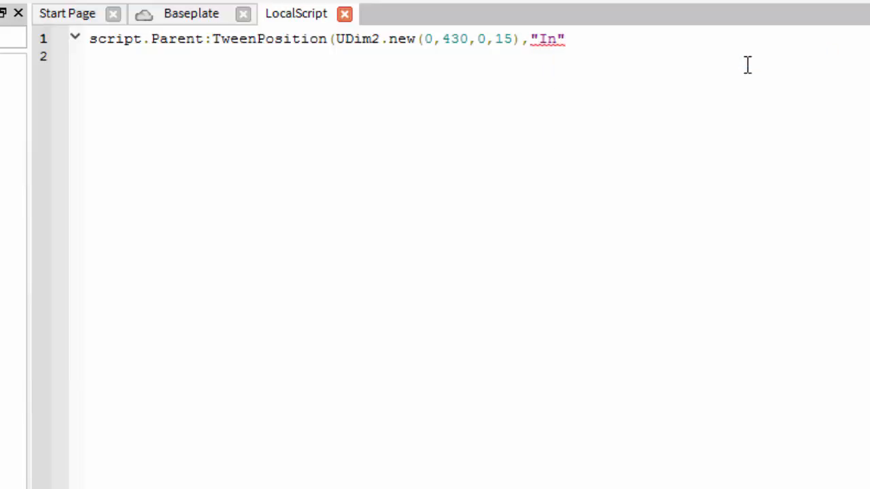
pyautogui.write('Out')
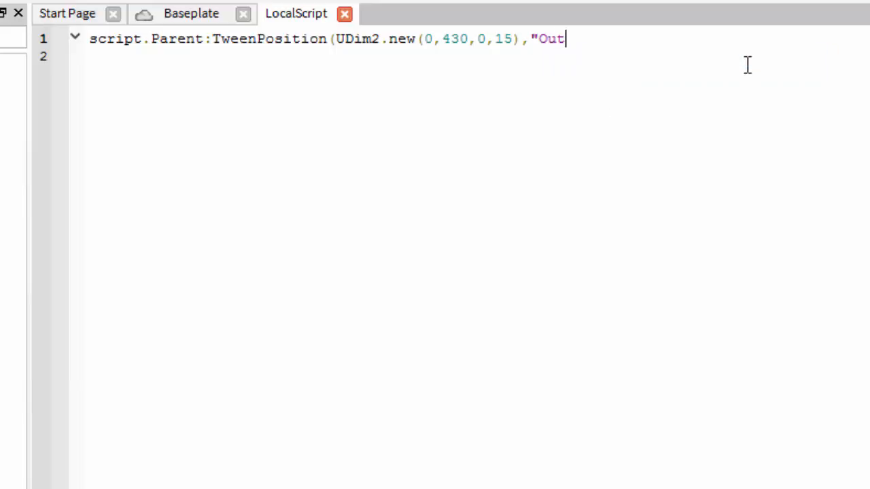
pyautogui.write('"')
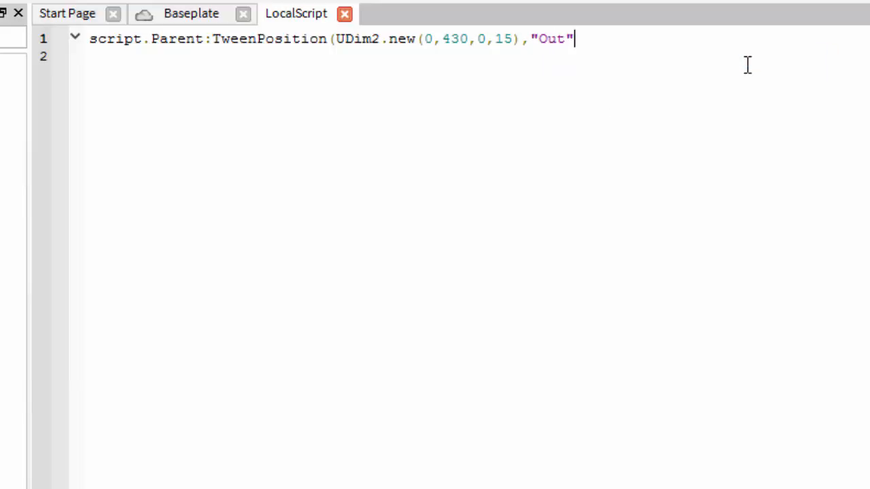
pyautogui.write(',')
pyautogui.write('end')
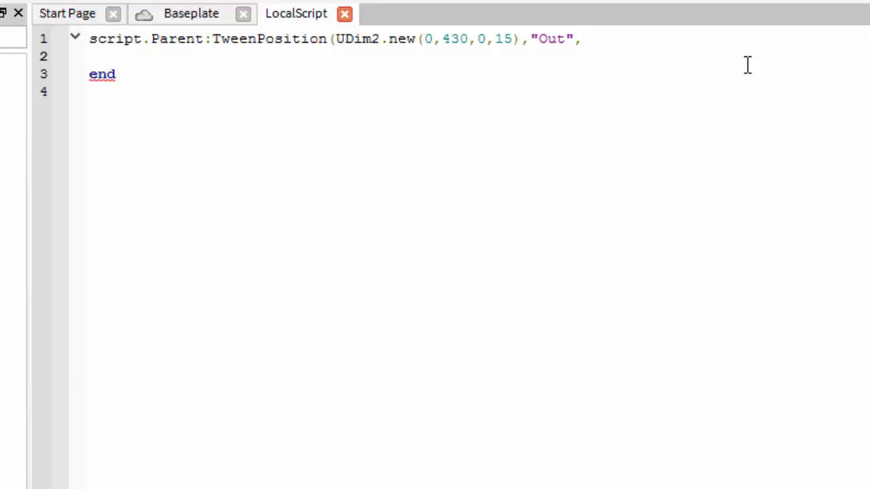
# Add a --[[ ]] comment listing easing styles Quart, Linear, Bounce, Sine, Back, then open the style argument quotes
pyautogui.write('--')
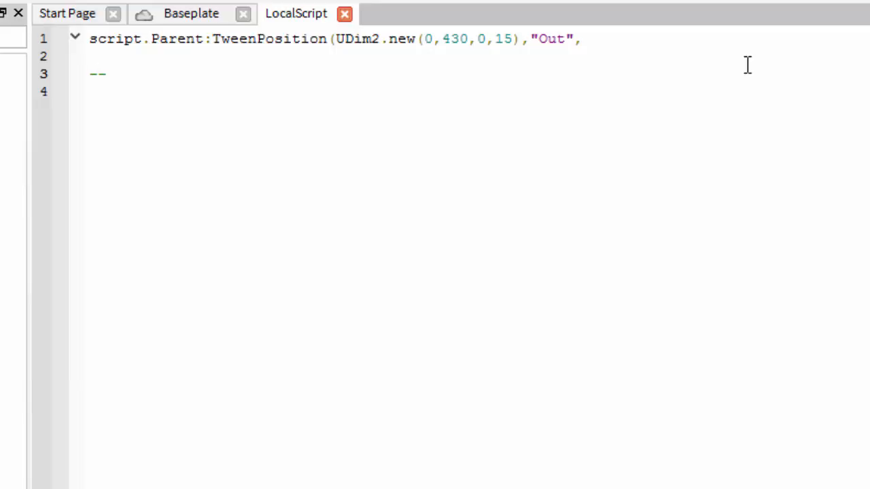
pyautogui.write('[[')
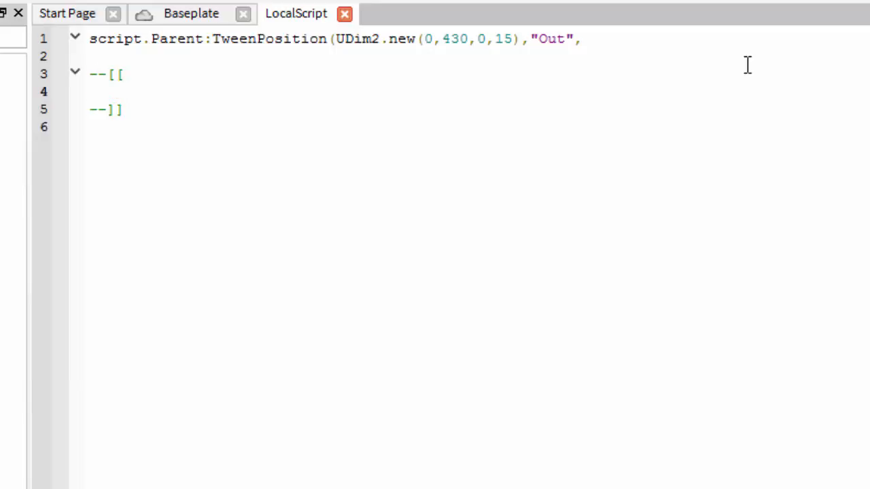
pyautogui.write('Quart')
pyautogui.write('Quint')
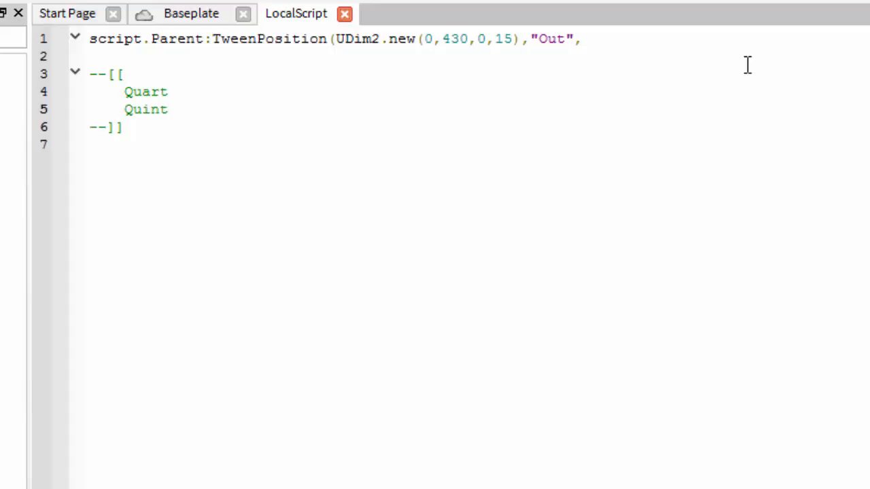
pyautogui.write('Linear')
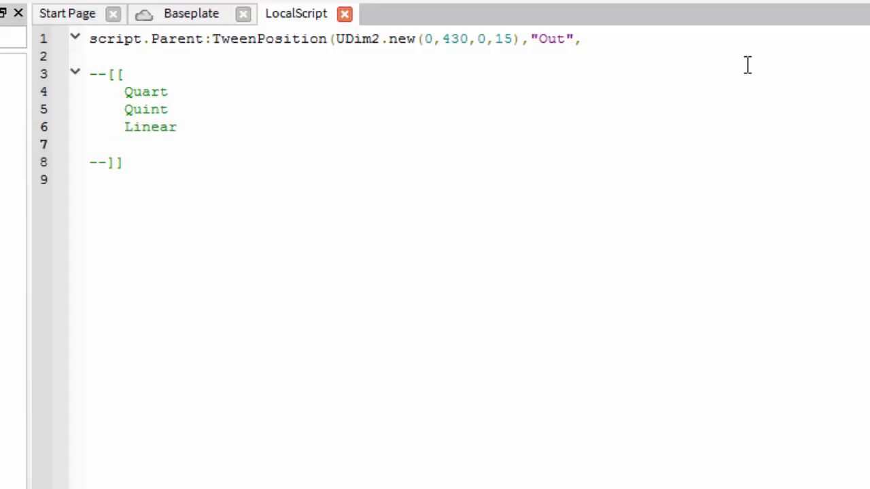
pyautogui.write('Bounce')
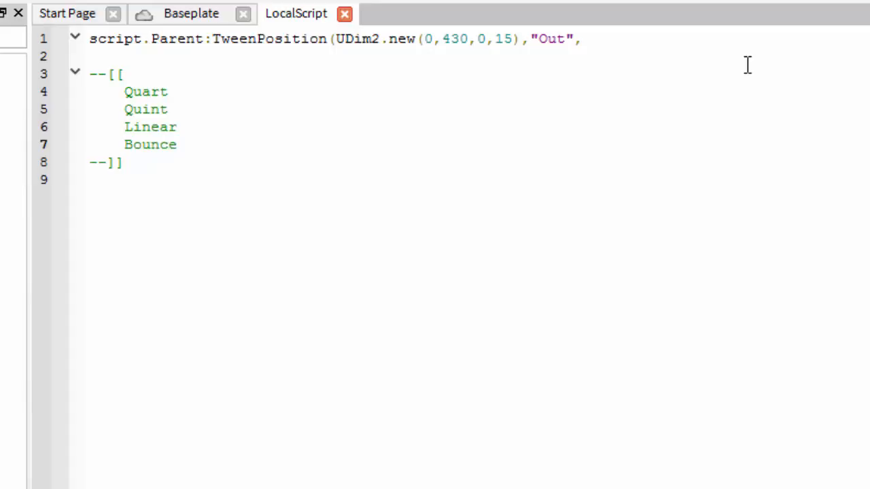
pyautogui.write('Since')
pyautogui.write('Elastic')
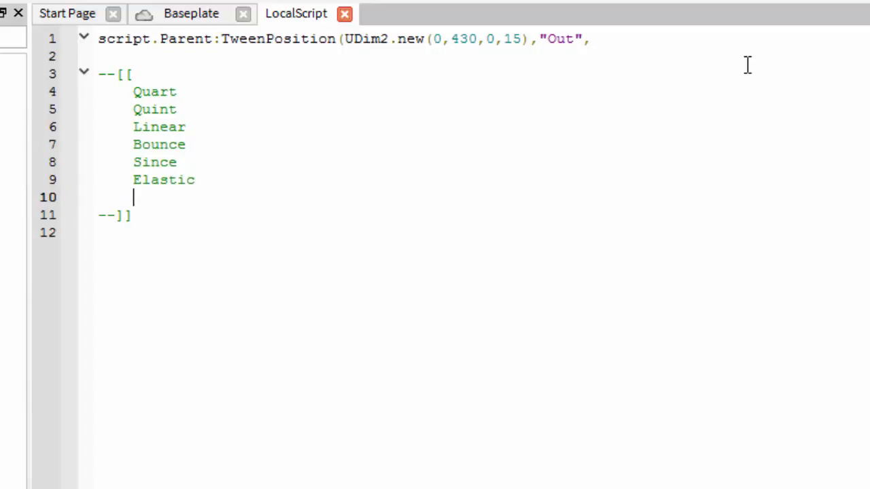
pyautogui.write('Back')
pyautogui.write('Quad')
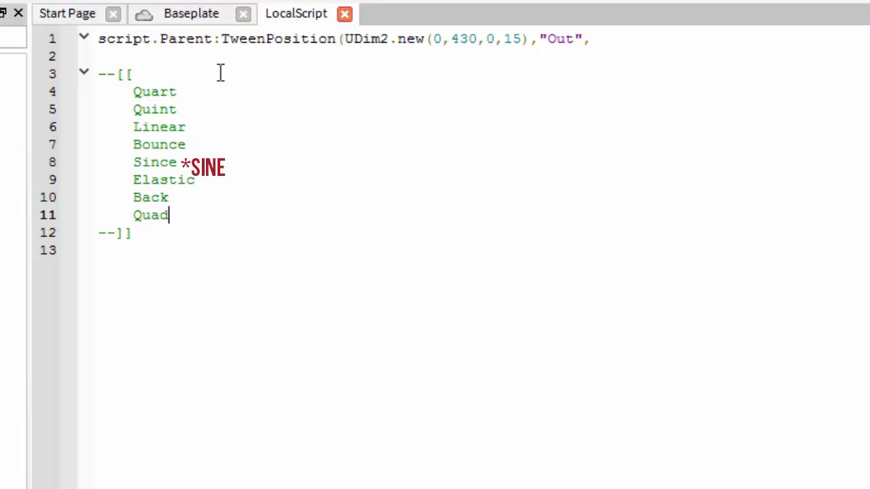
pyautogui.write(',"')
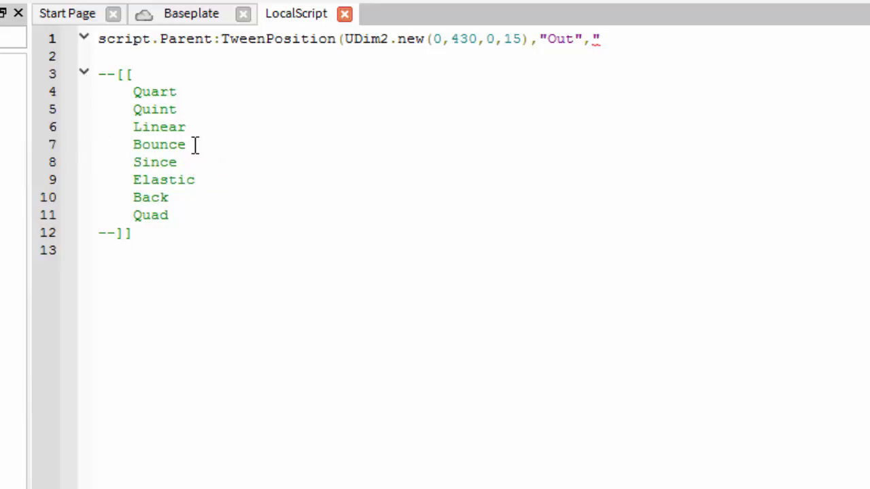
# Finish the call as "Bounce",4,true) and begin a wait(3 at the start of the script
pyautogui.doubleClick(159, 144)
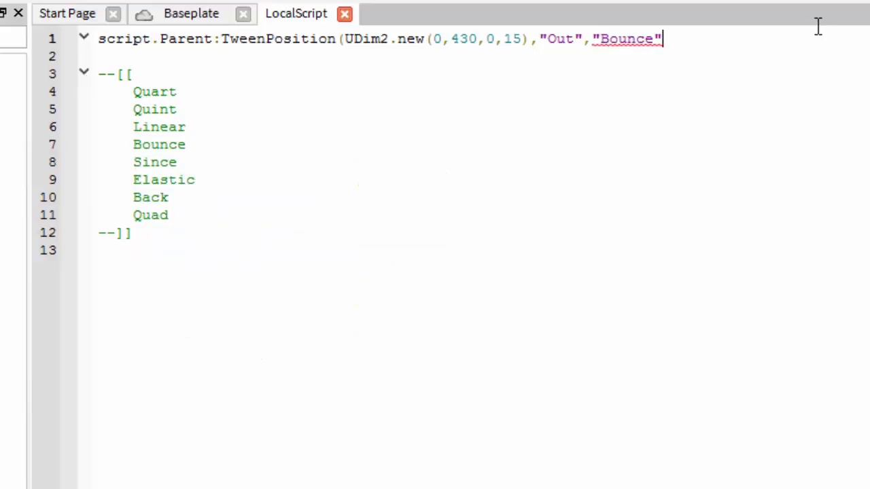
pyautogui.write(',')
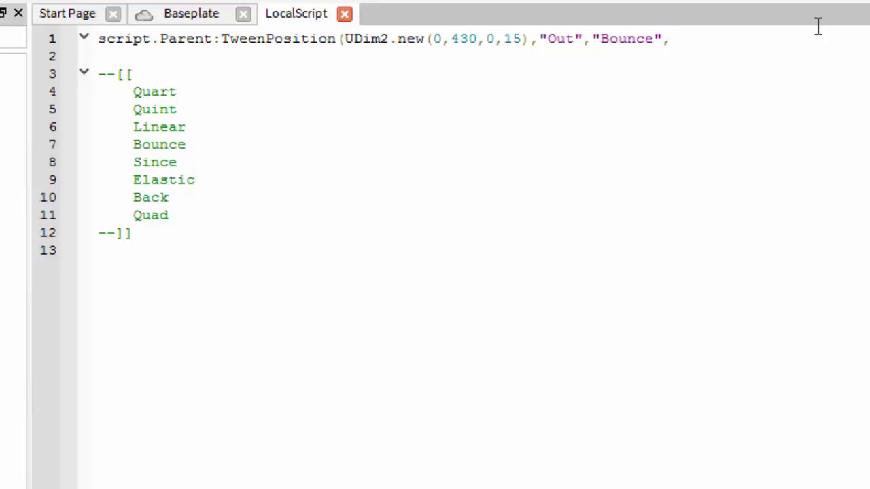
pyautogui.write('4')
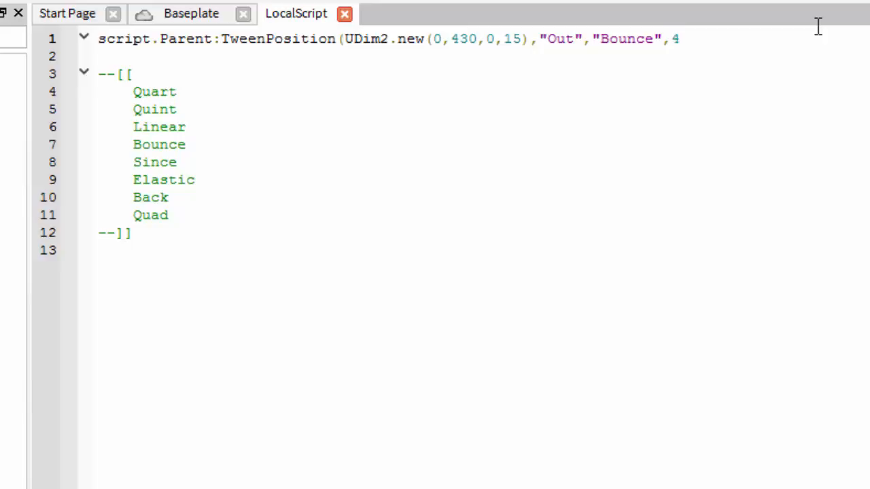
pyautogui.write(',tru')
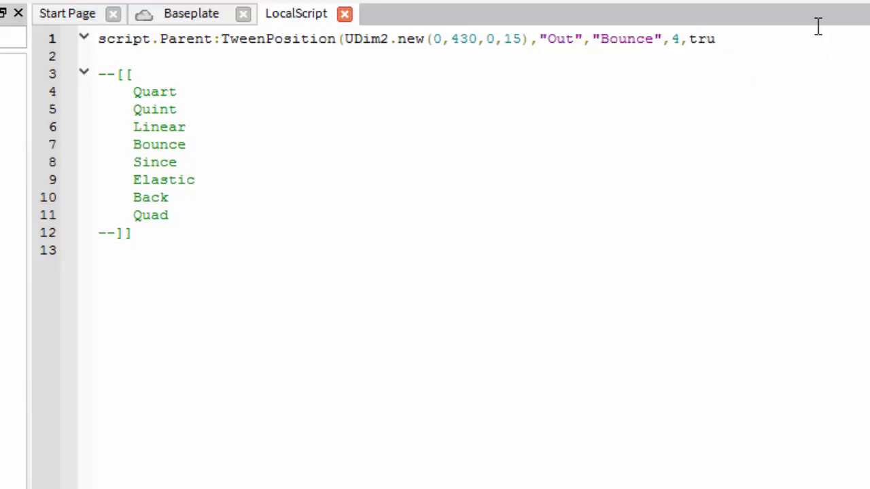
pyautogui.write('e)')
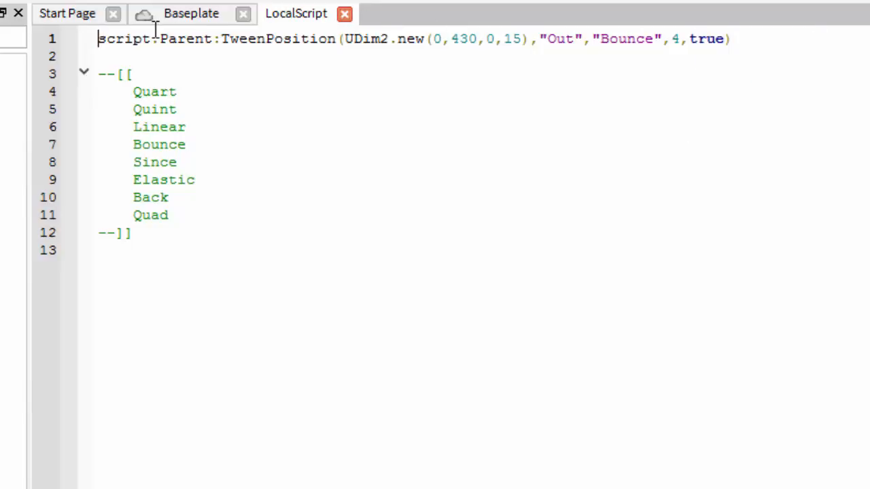
pyautogui.write('wait(3')
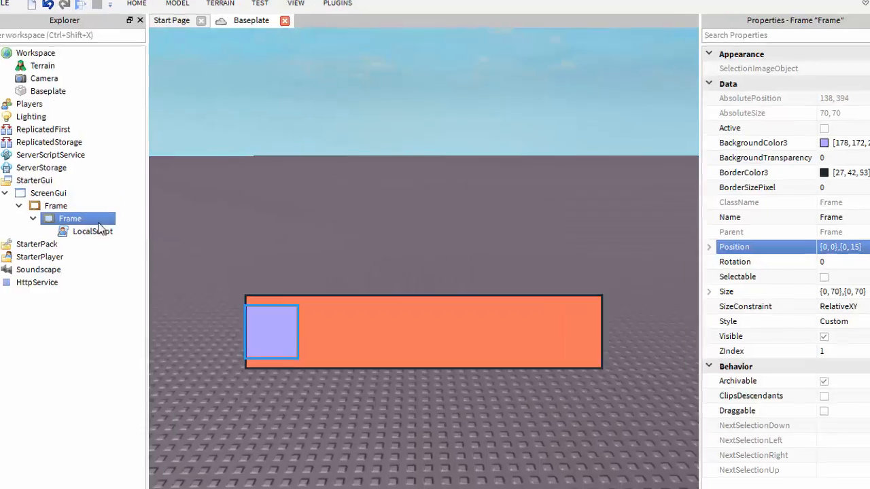
# Reopen the LocalScript under Frame in the script editor
pyautogui.doubleClick(93, 232)
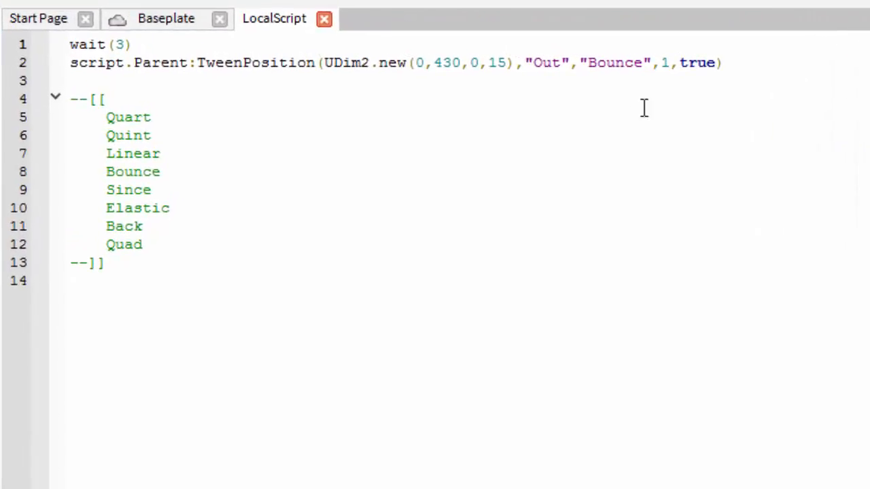
# Restore the Bounce tween's duration to 4 seconds and select its "Out" easing direction
pyautogui.click(668, 62)
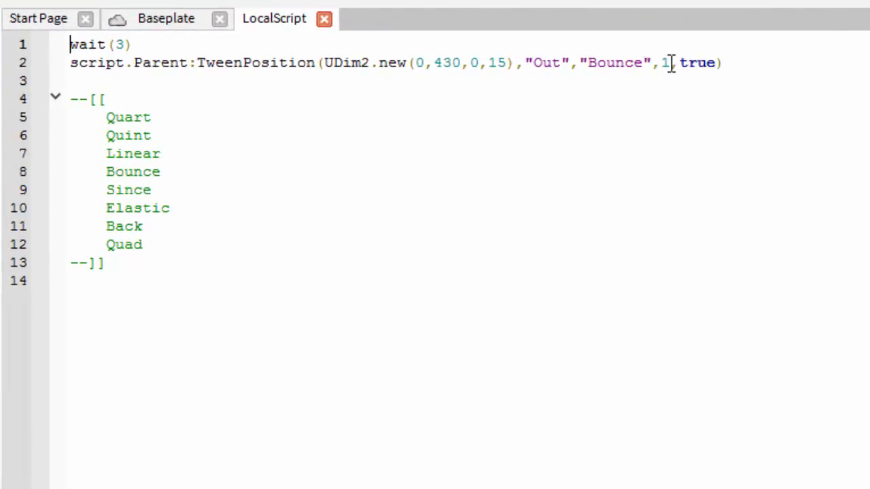
pyautogui.write('4')
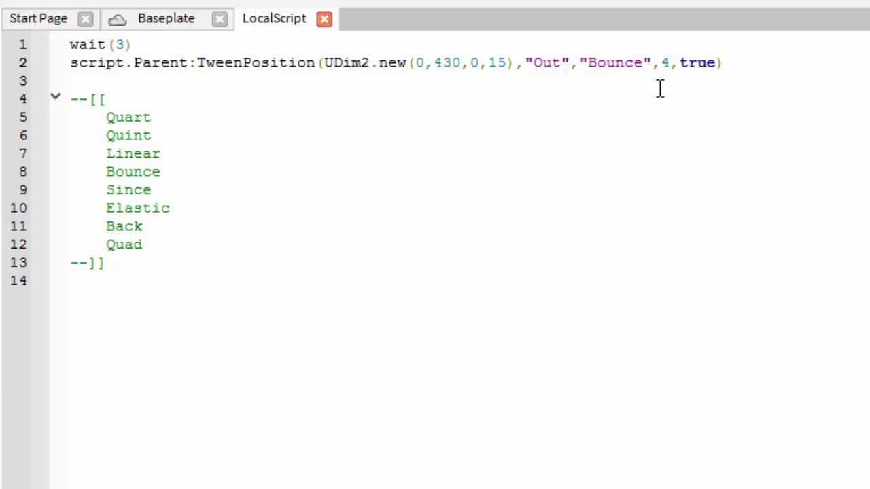
pyautogui.moveTo(556, 63)
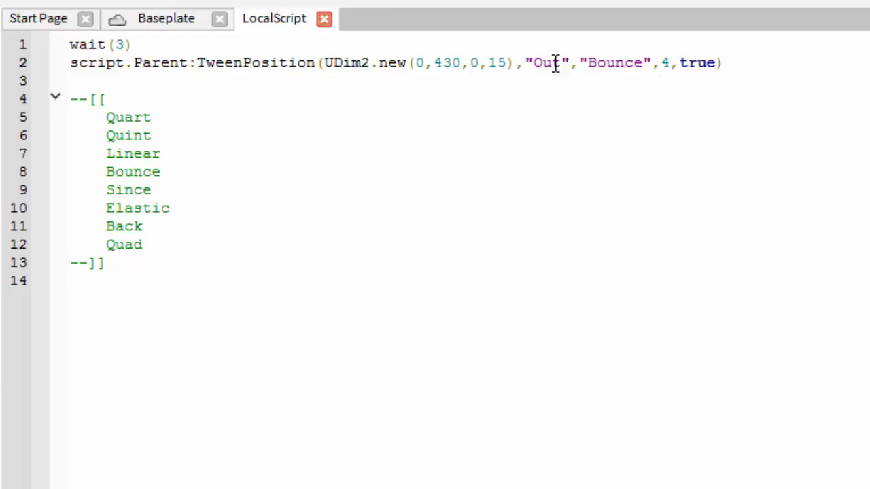
pyautogui.doubleClick(547, 62)
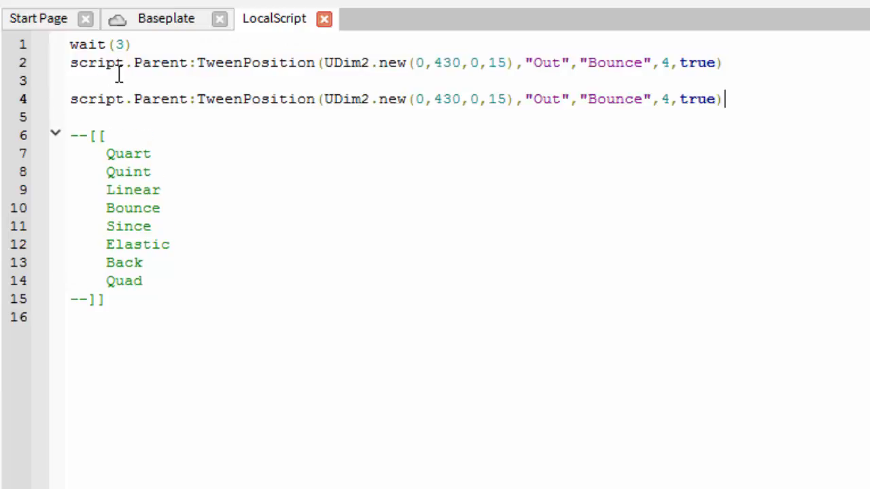
pyautogui.moveTo(459, 98)
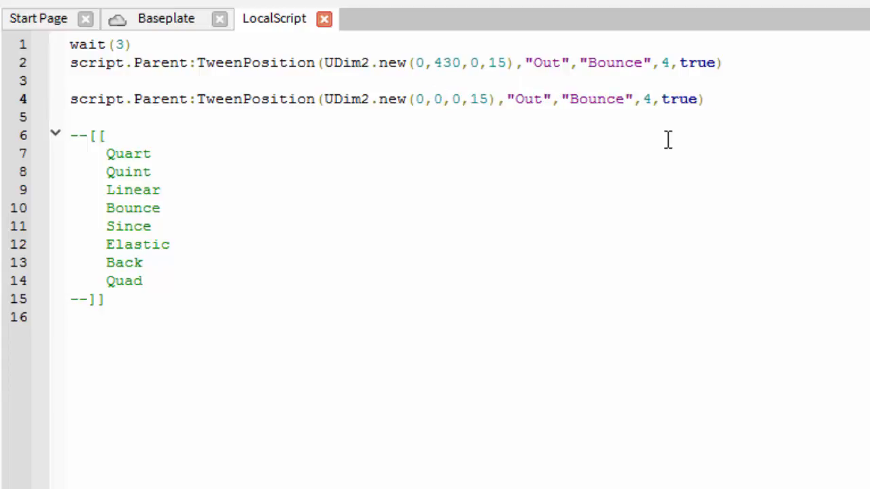
# Make the return tween use "In" easing, insert wait(4) between the tweens, and start a playtest
pyautogui.doubleClick(528, 98)
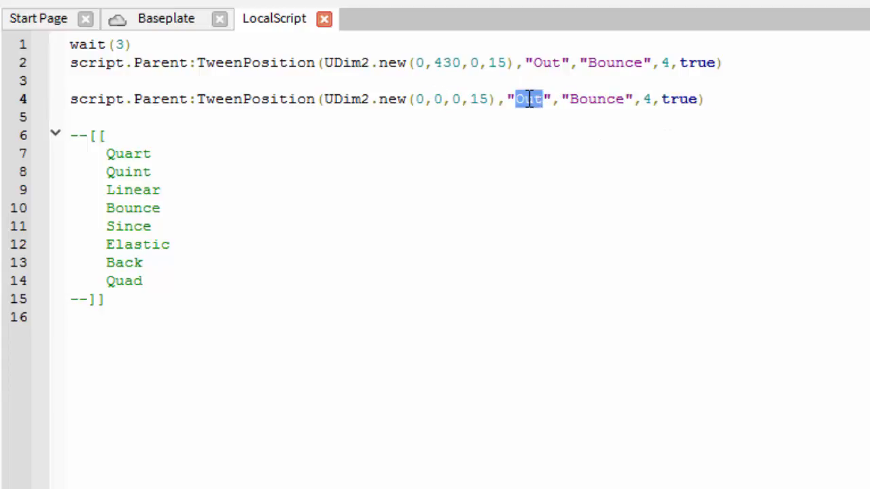
pyautogui.write('In')
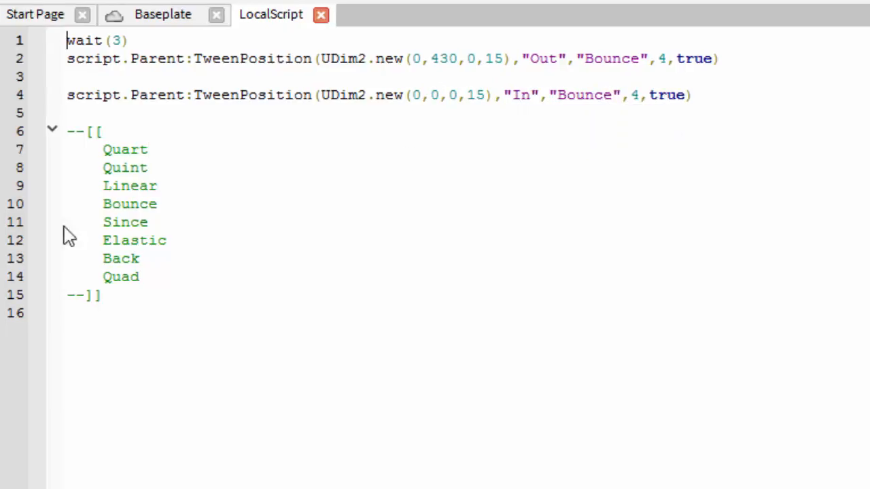
pyautogui.write('wait')
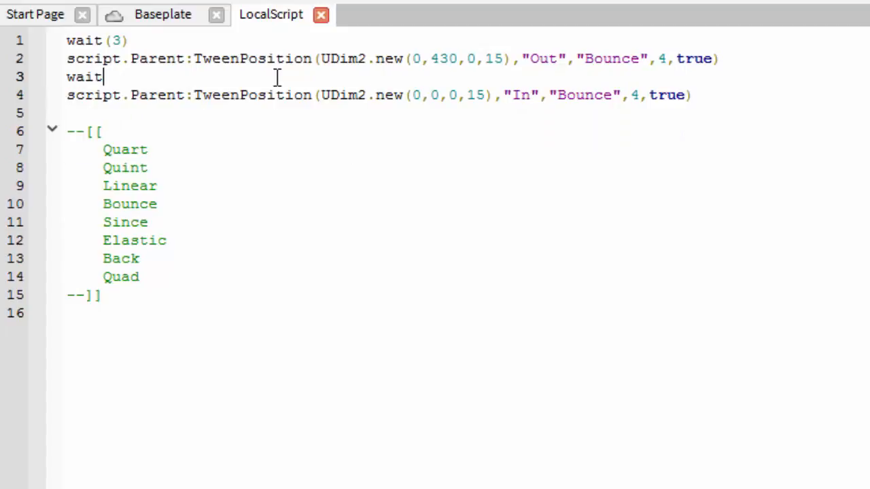
pyautogui.write('(4)')
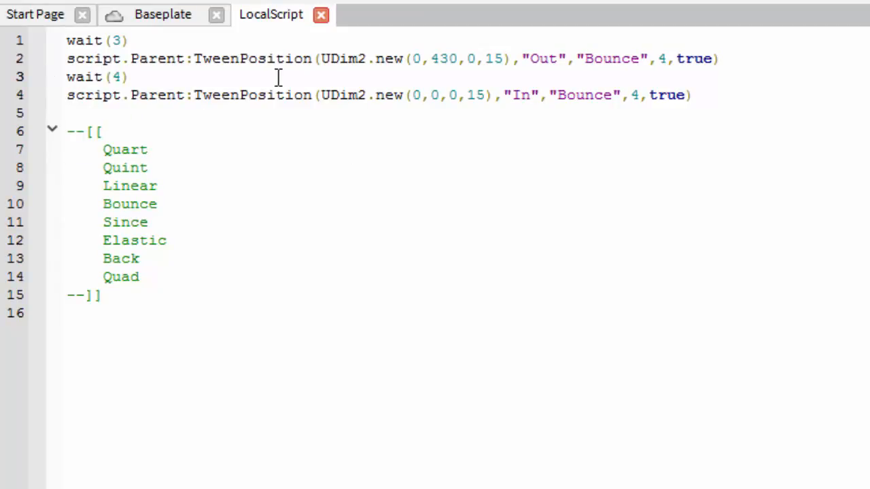
pyautogui.click(669, 58)
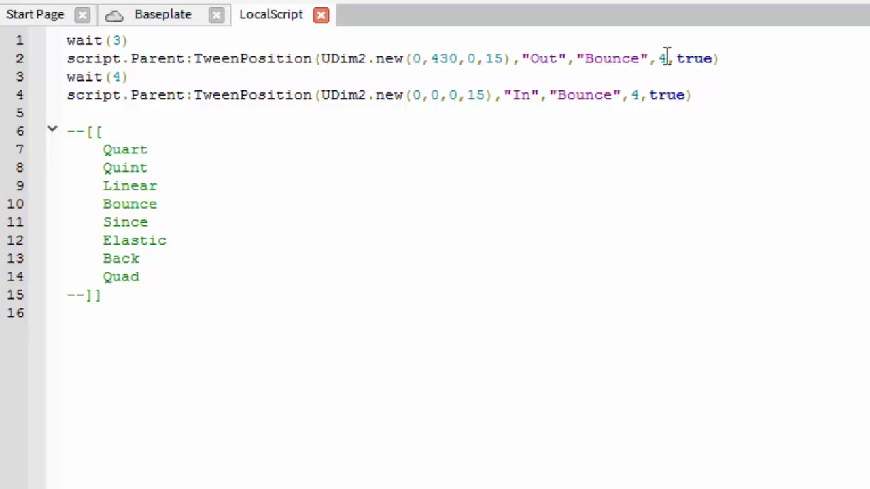
pyautogui.doubleClick(95, 76)
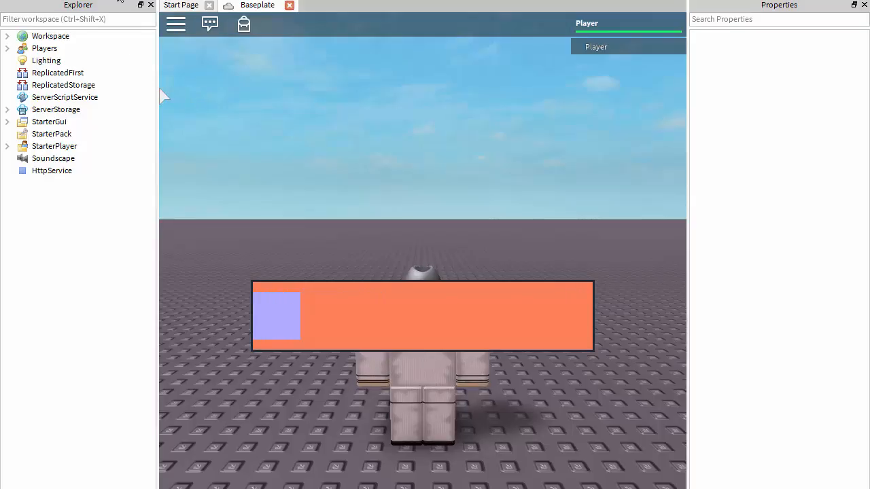
# Stop the playtest once the square has bounced across the bar and back
pyautogui.click(106, 207)
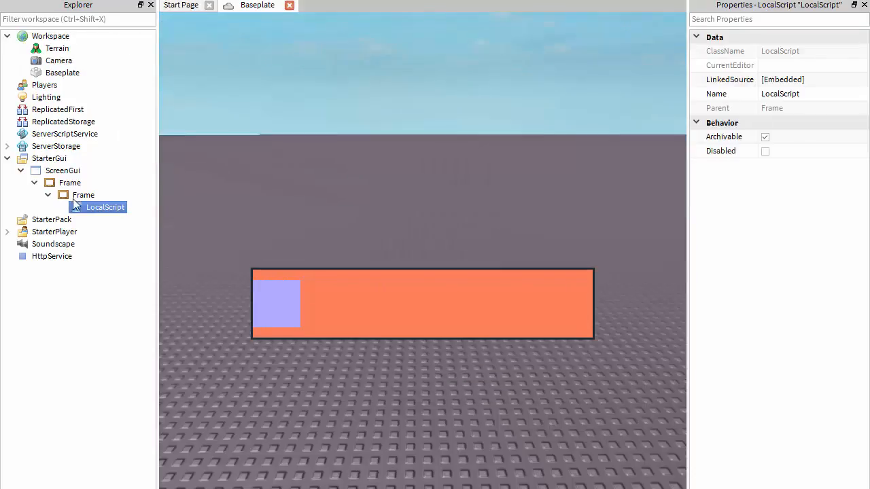
# Replace "Bounce" with "Elastic" in both TweenPosition calls of the LocalScript
pyautogui.doubleClick(106, 207)
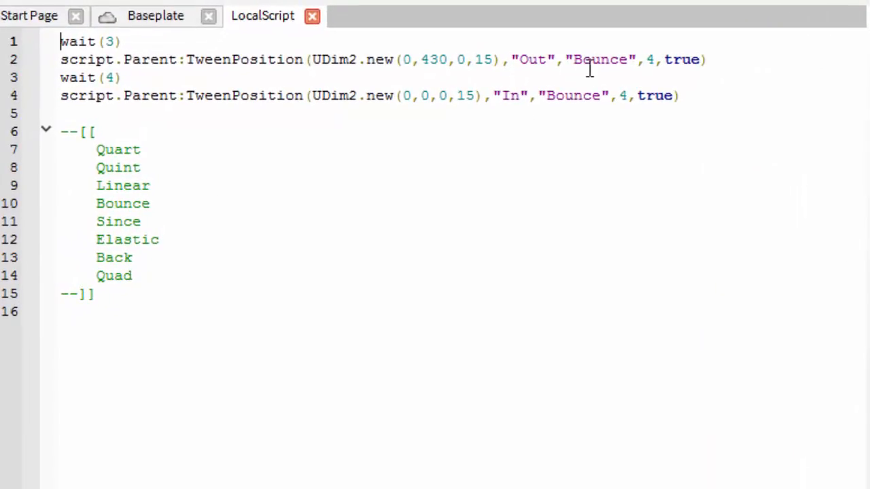
pyautogui.write('Elastic')
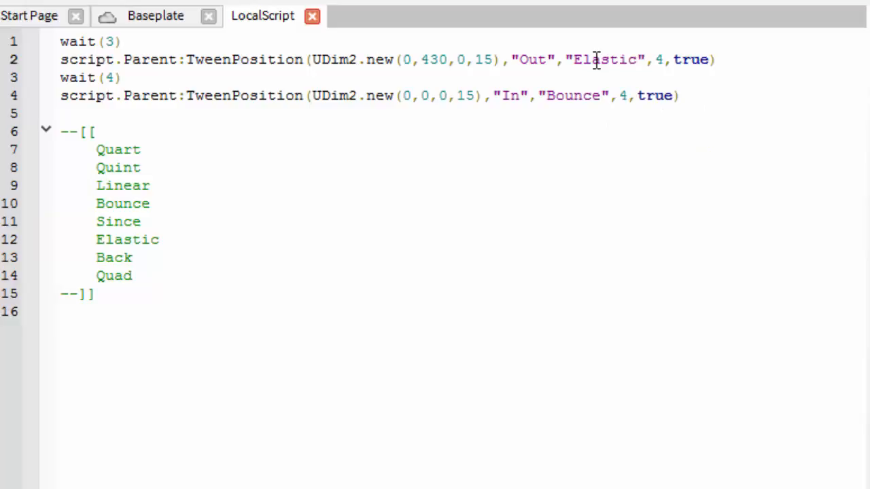
pyautogui.write('E')
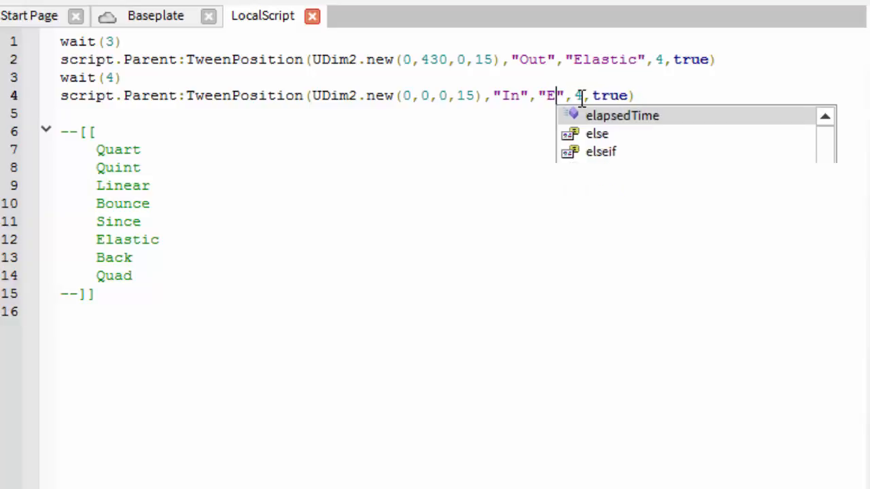
pyautogui.write('lastic')
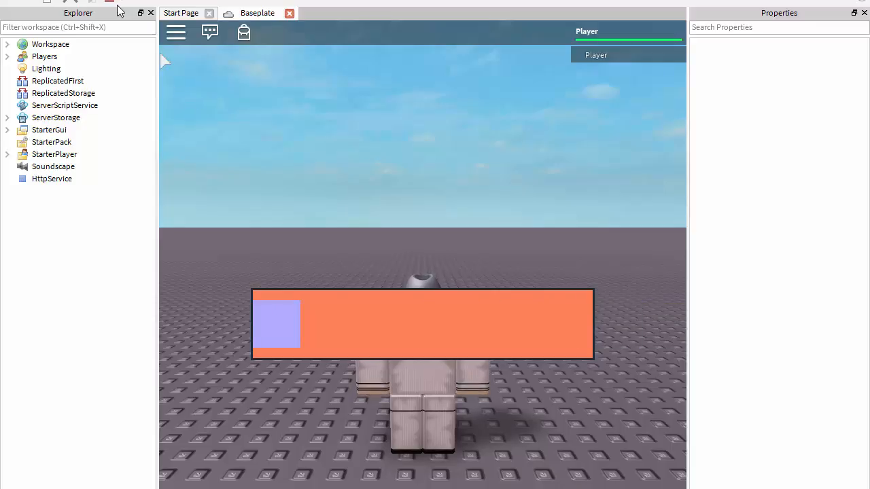
# Run the game to watch the square tween with Elastic easing
pyautogui.doubleClick(106, 214)
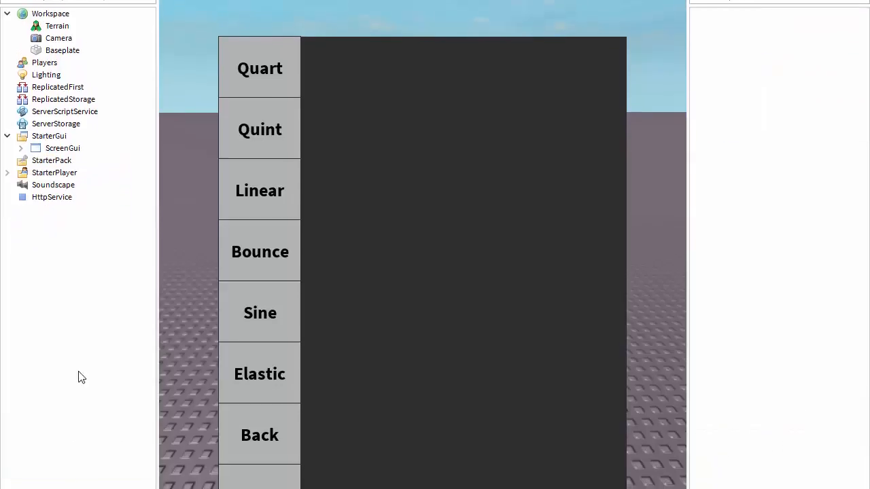
# Scroll the demo GUI to reveal every easing-style button from Quart down to Quad
pyautogui.scroll(-3)
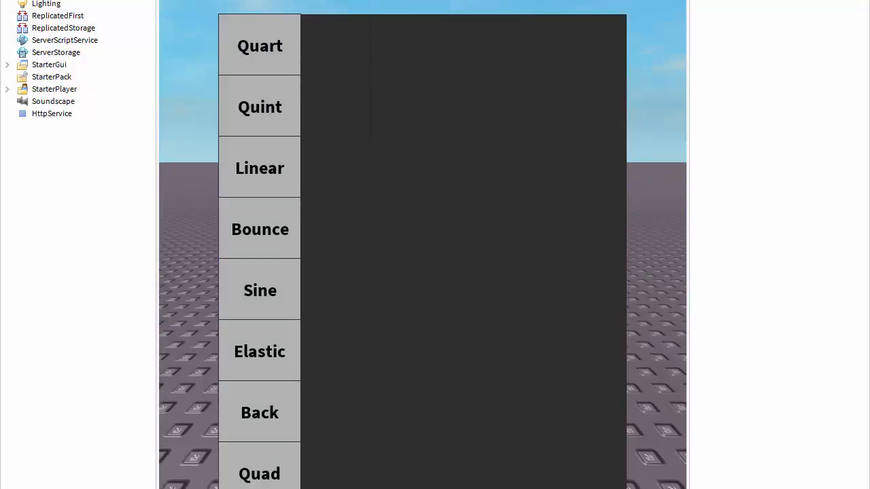
pyautogui.scroll(-3)
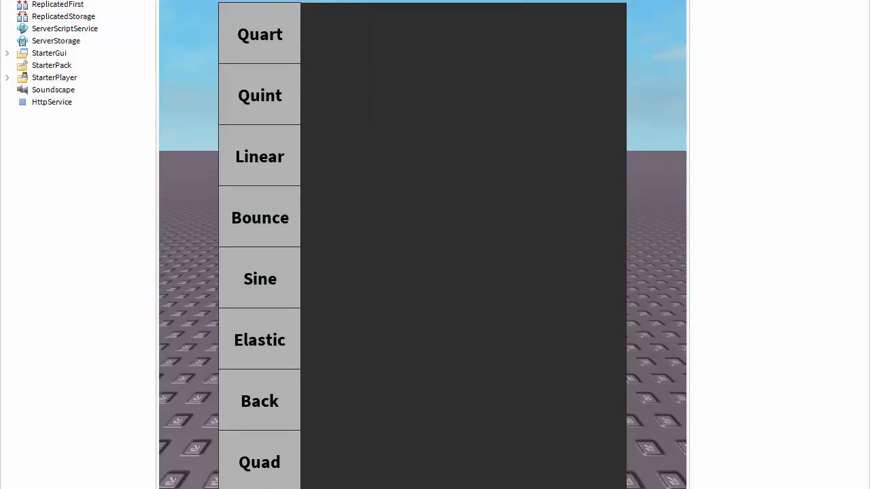